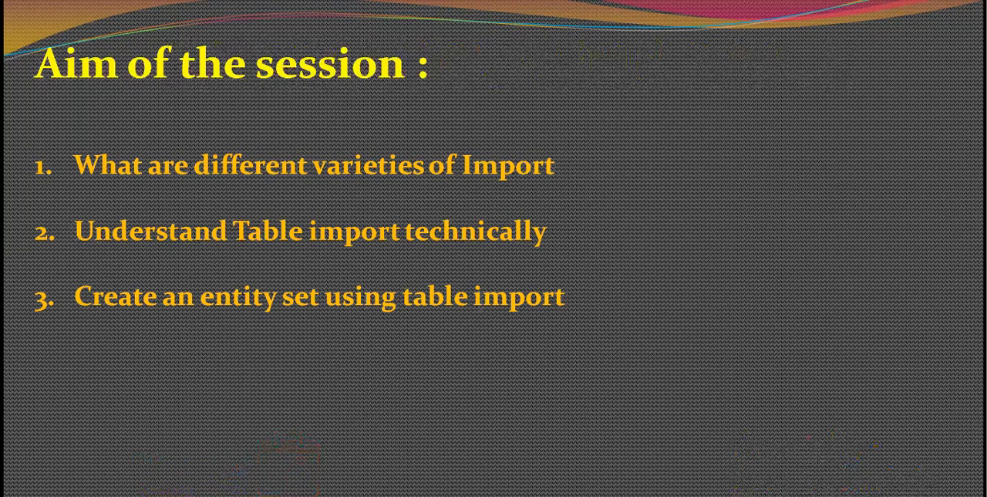
Step: Advance past the session-aims slide toward the SAP Easy Access menu
key("Right")
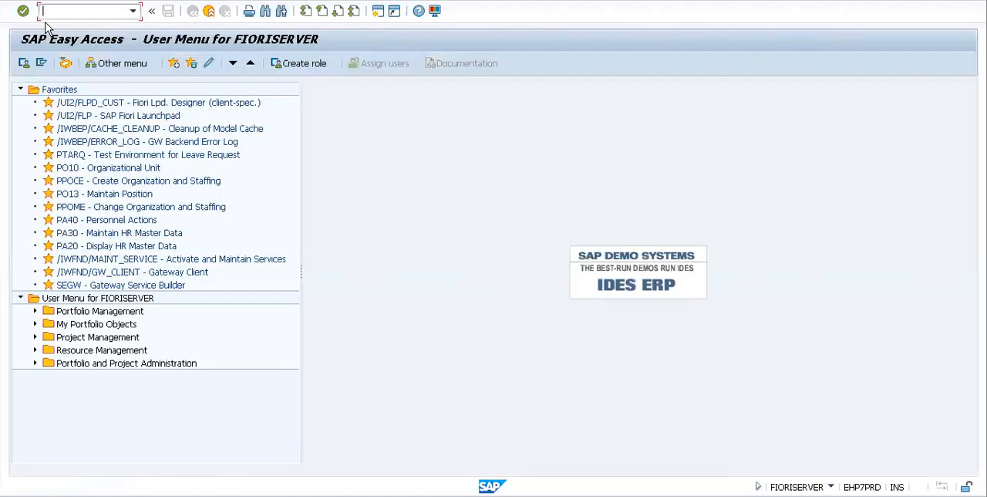
mouse_move(430, 108)
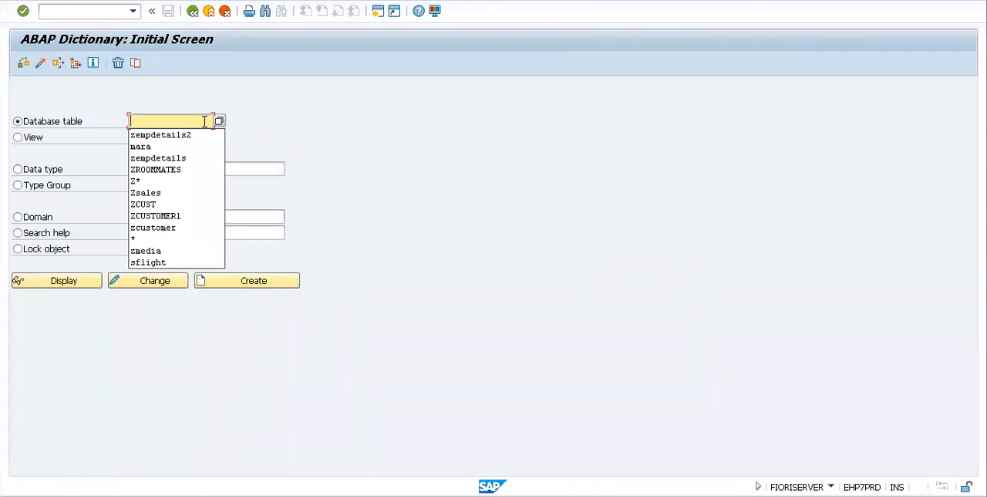
Step: Display table ZEMP in SE11 and check the CHAR lengths of EMPNO and EMPNAME
type("ze")
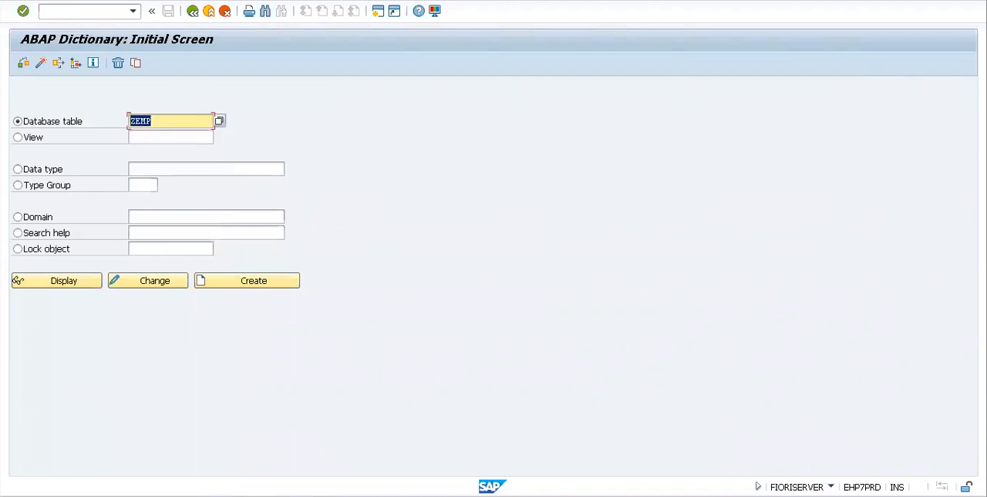
left_click(62, 280)
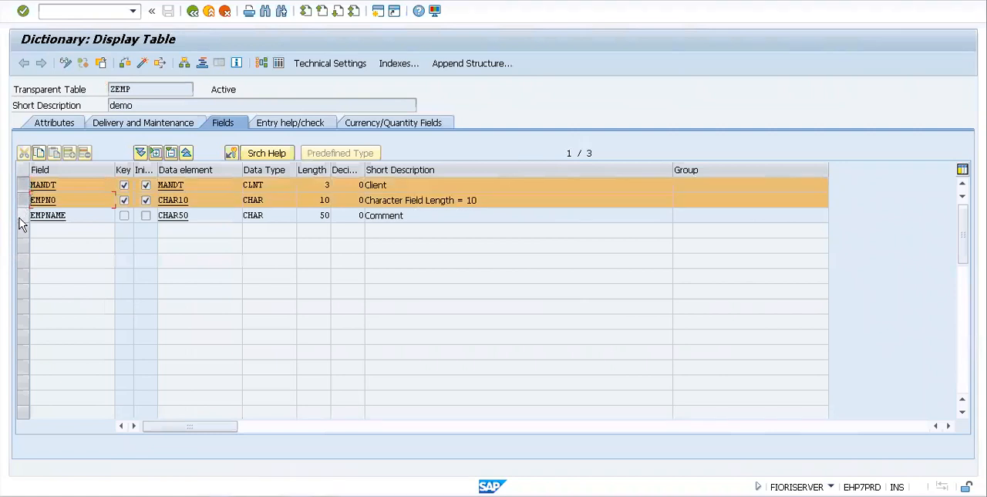
left_click(70, 216)
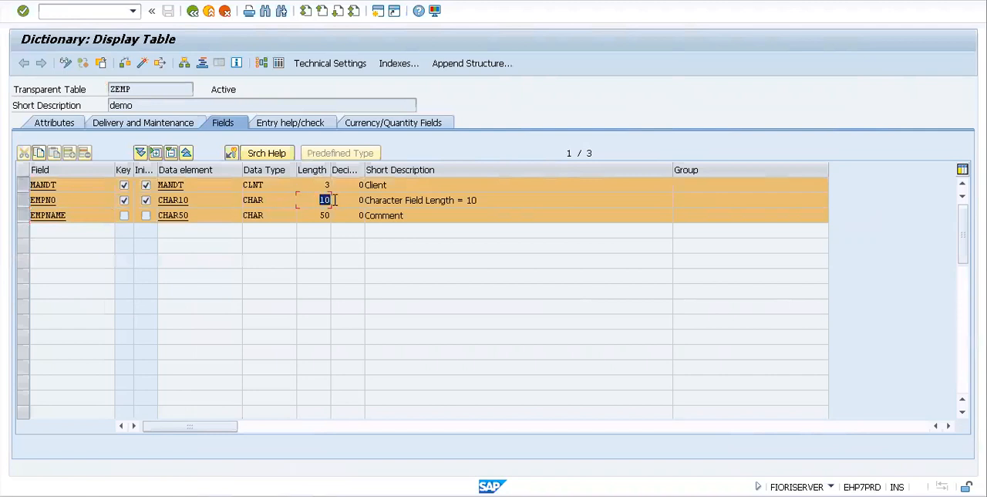
left_click(324, 216)
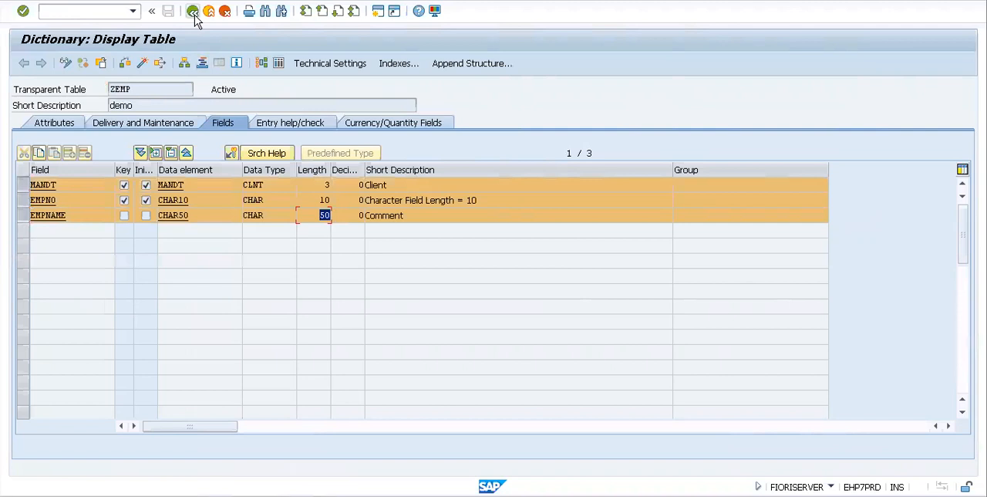
Step: Return to the dictionary start screen and display ZEMP again, selecting its field list
left_click(192, 11)
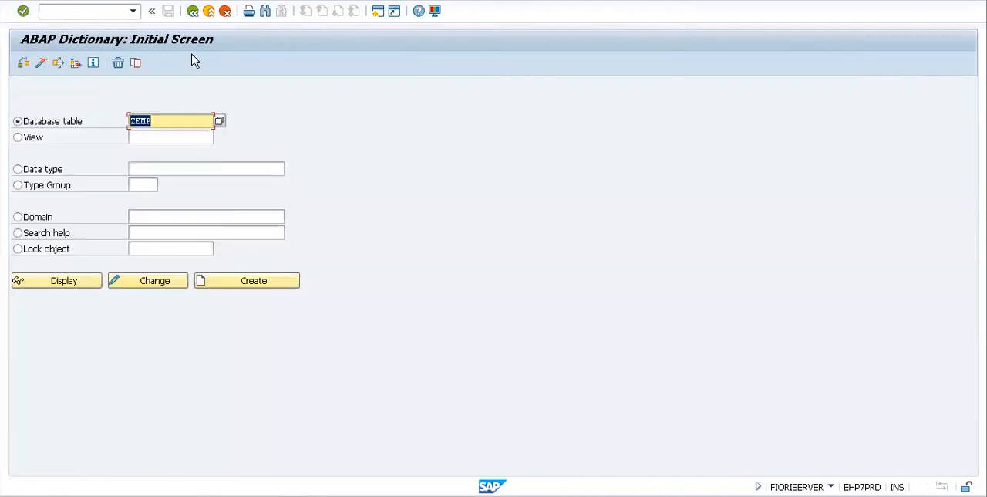
left_click(56, 281)
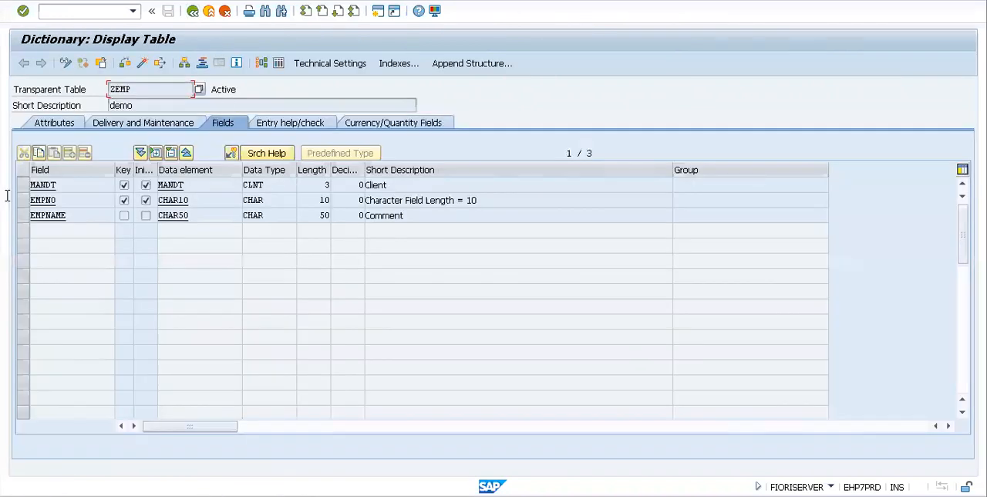
left_click(40, 169)
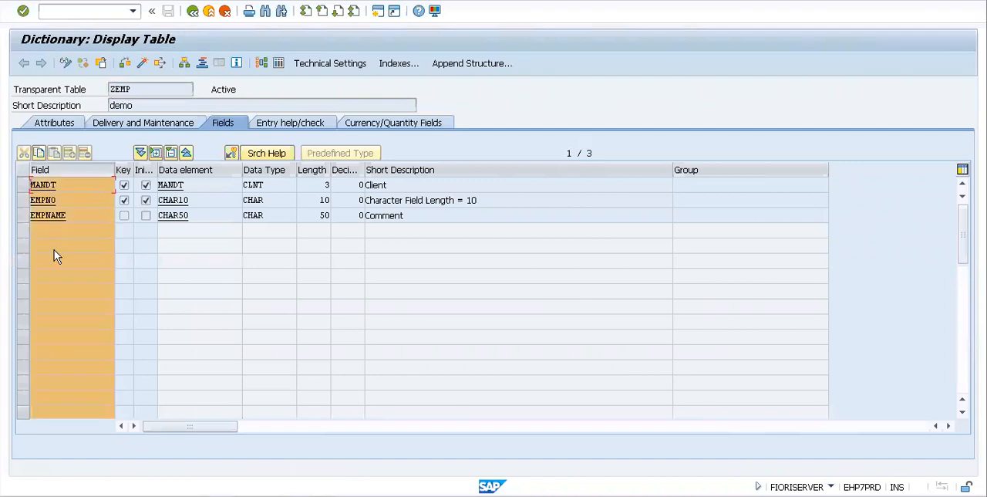
mouse_move(378, 11)
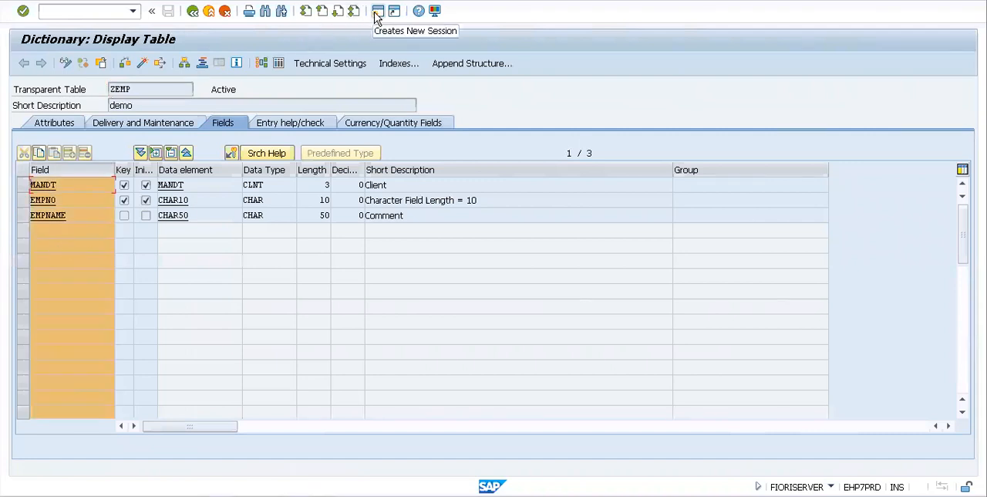
Step: Start a new session, run SEGW and begin creating a new Gateway project
left_click(379, 11)
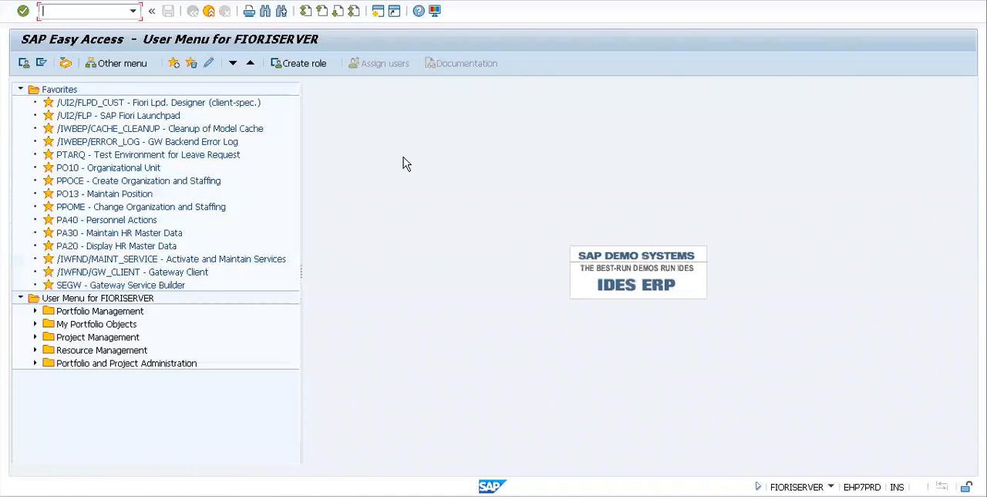
type("se")
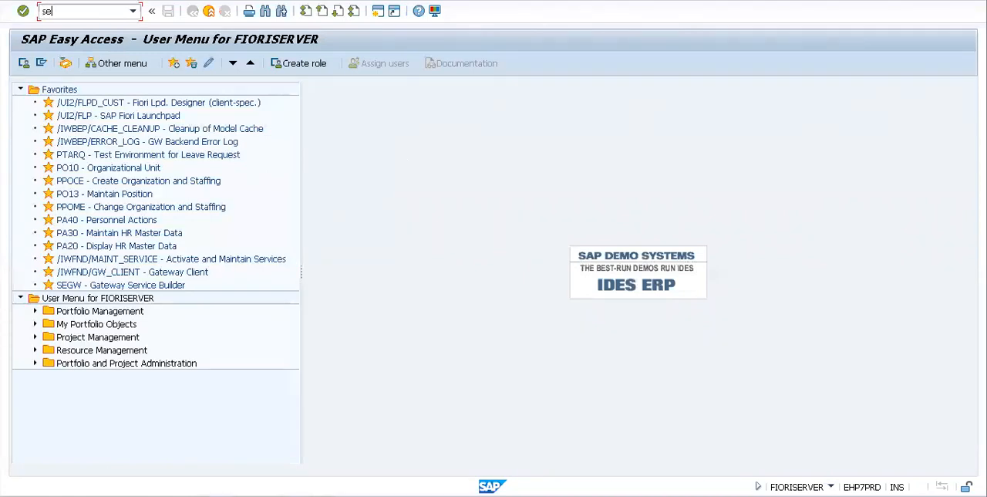
key("Enter")
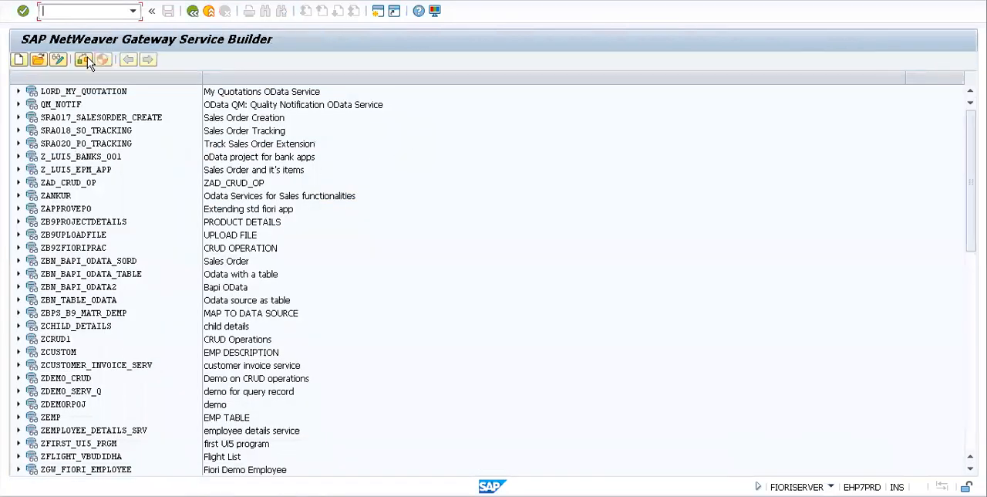
mouse_move(19, 59)
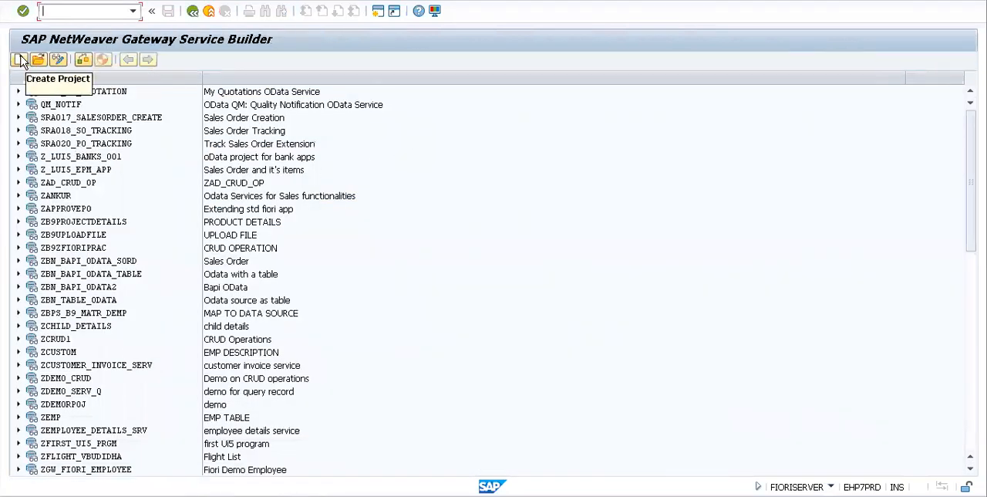
left_click(18, 59)
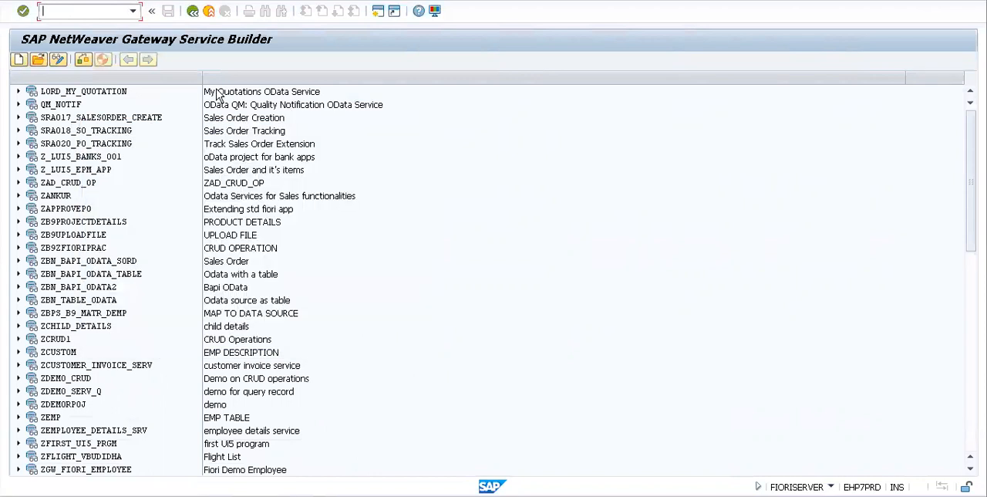
left_click(19, 59)
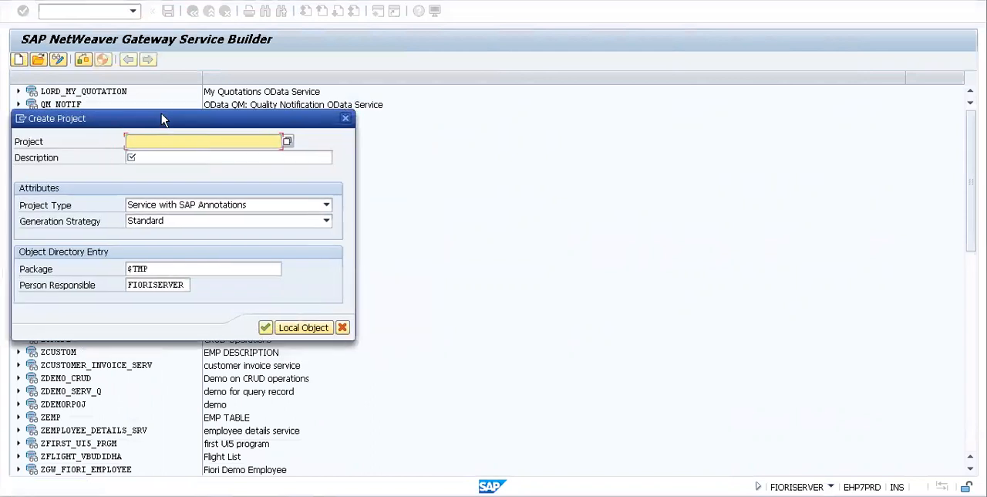
Step: Name the project zemp12 with description 'employee lookup trail' in package $TMP
type("z")
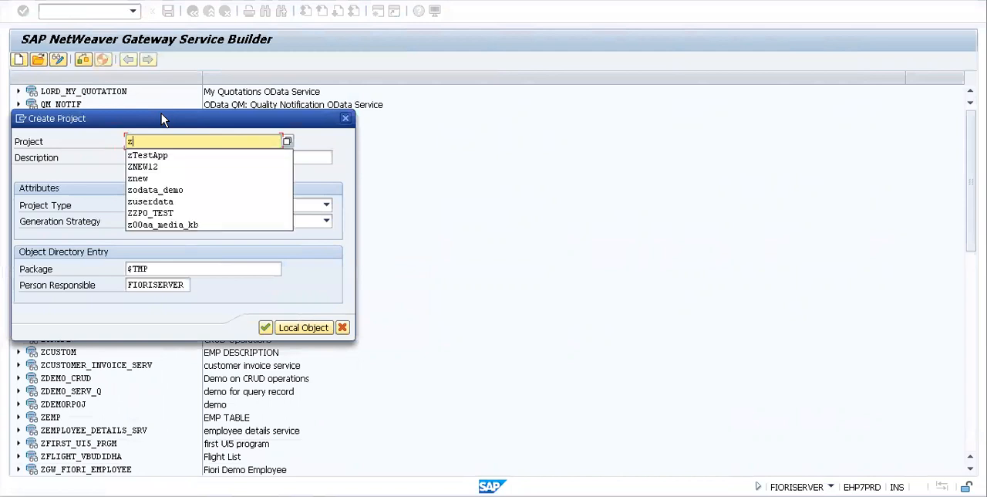
type("emp12")
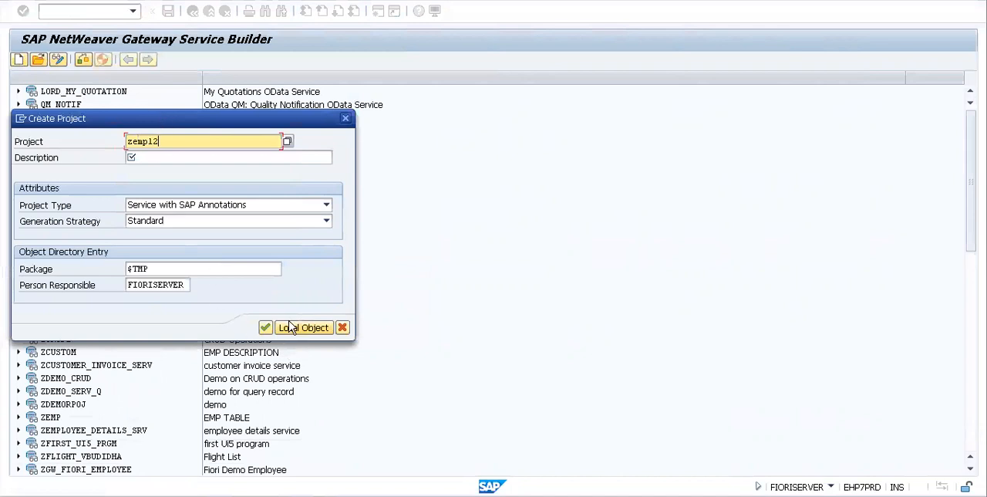
mouse_move(302, 327)
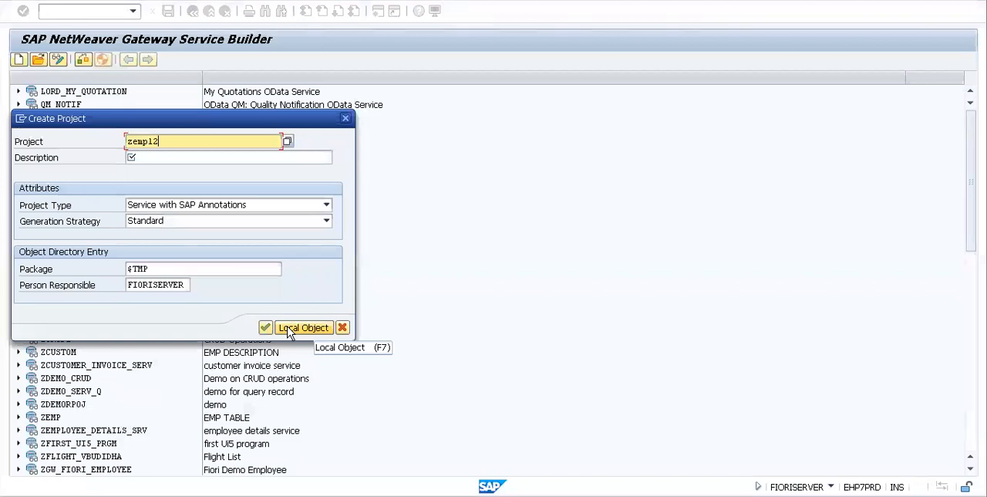
mouse_move(182, 157)
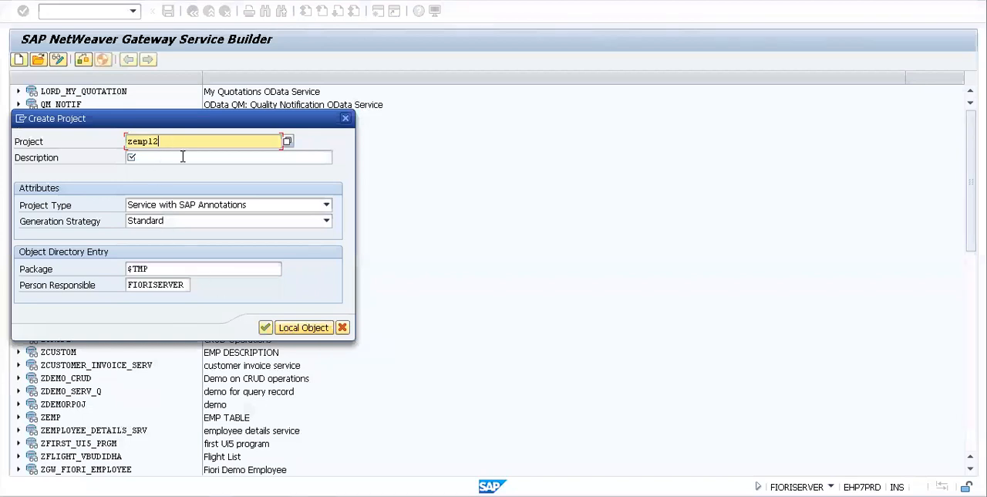
left_click(228, 157)
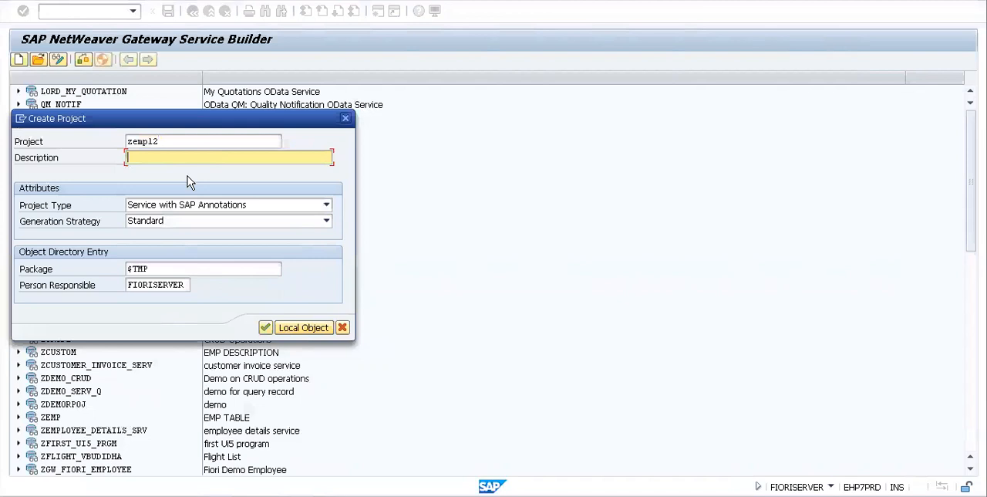
type("c")
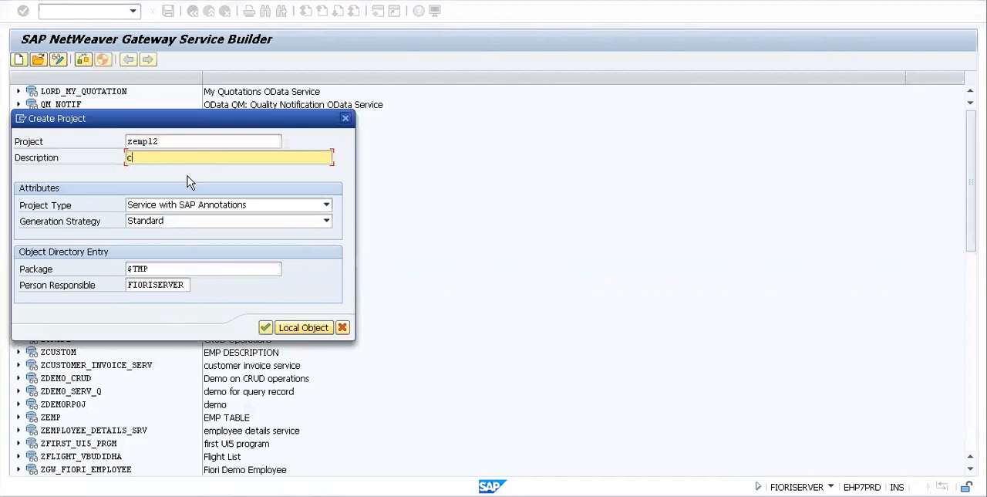
type("employee")
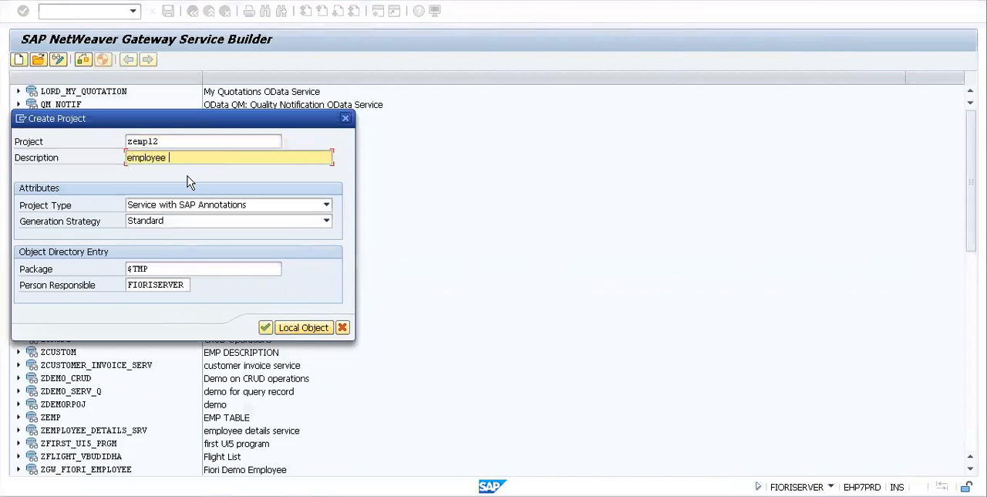
type("lookup")
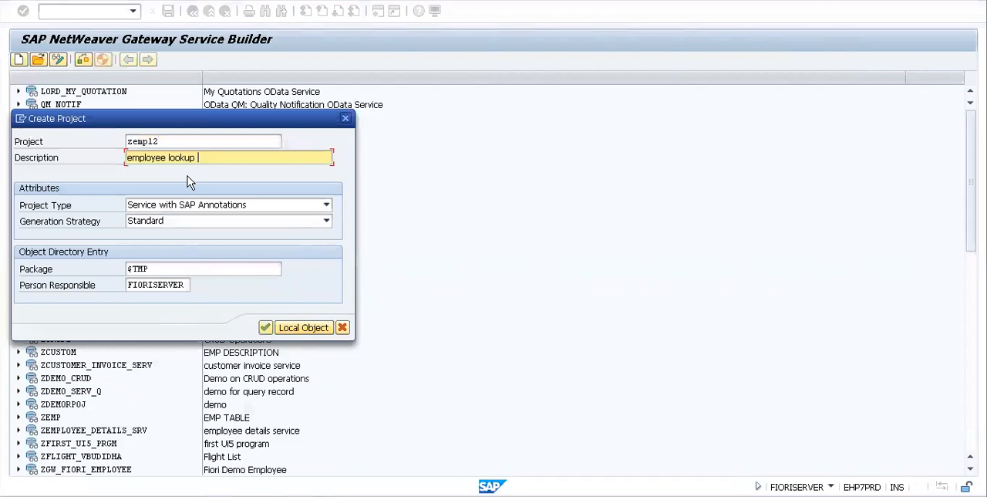
type("trail")
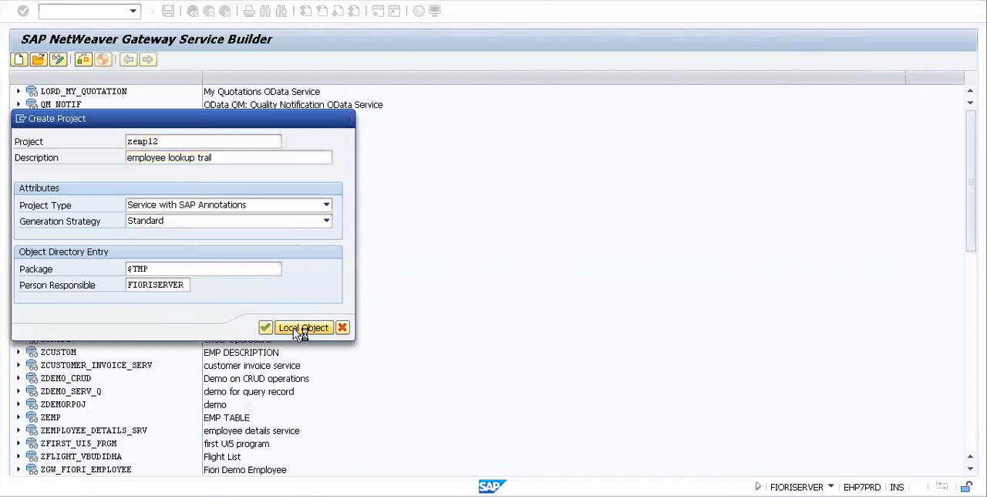
Step: Save ZEMP12 as a local object and expand to its Data Model node
left_click(302, 327)
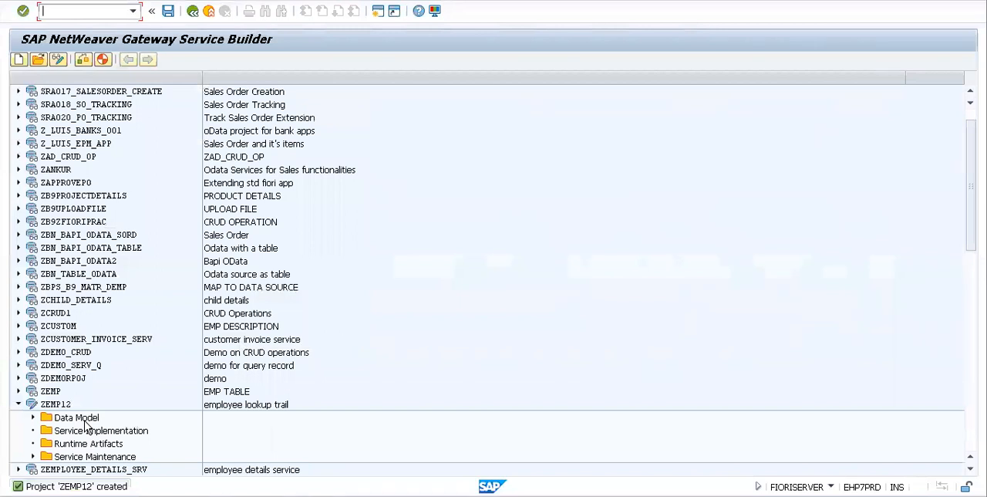
left_click(102, 430)
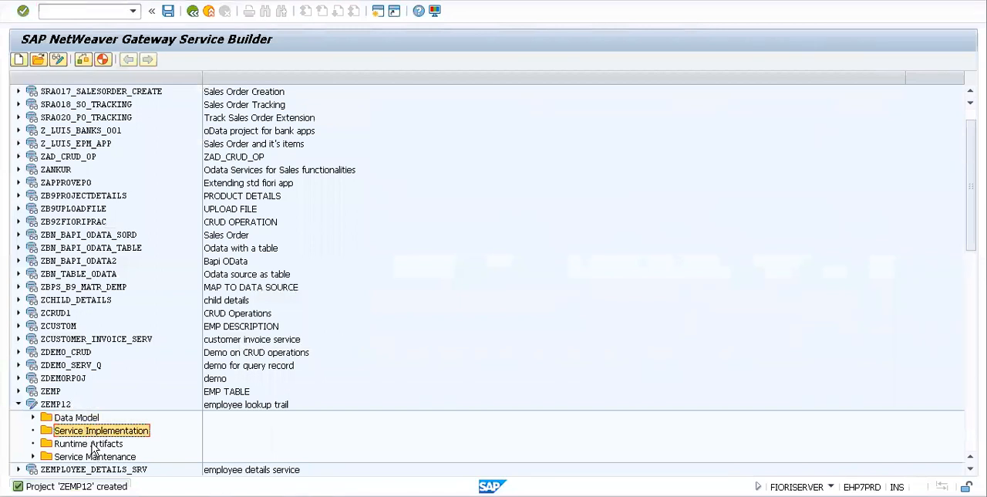
left_click(95, 456)
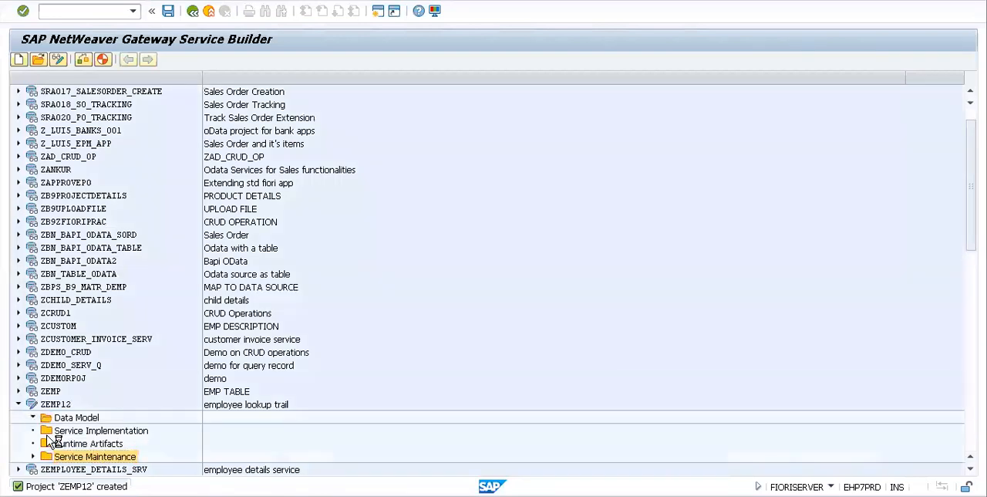
left_click(33, 417)
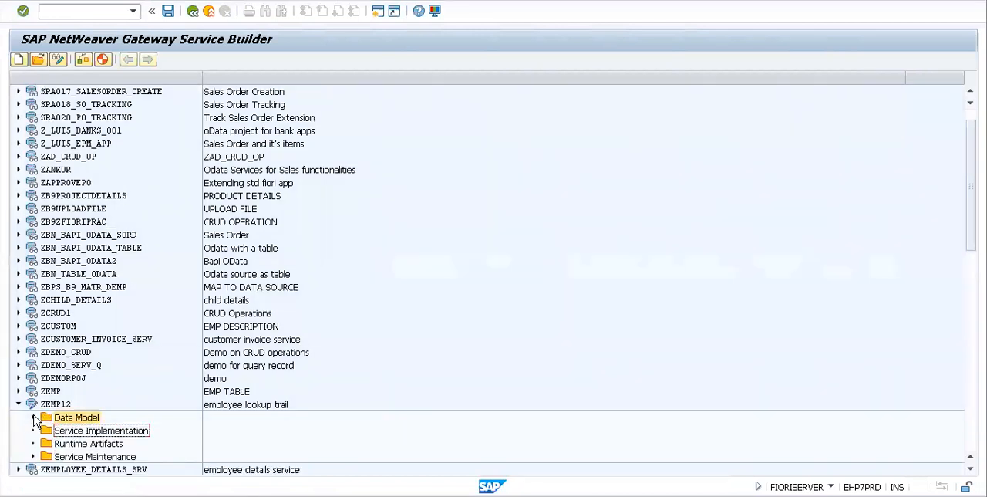
left_click(33, 457)
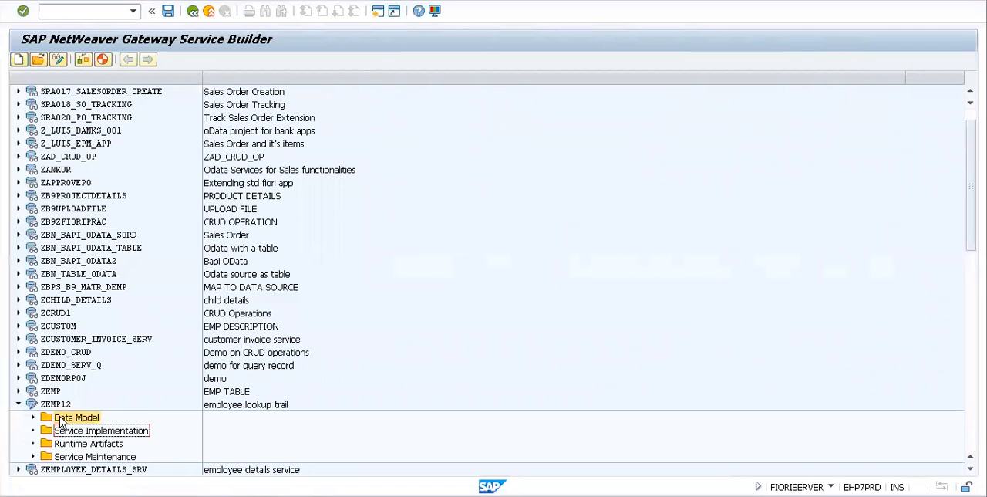
left_click(76, 417)
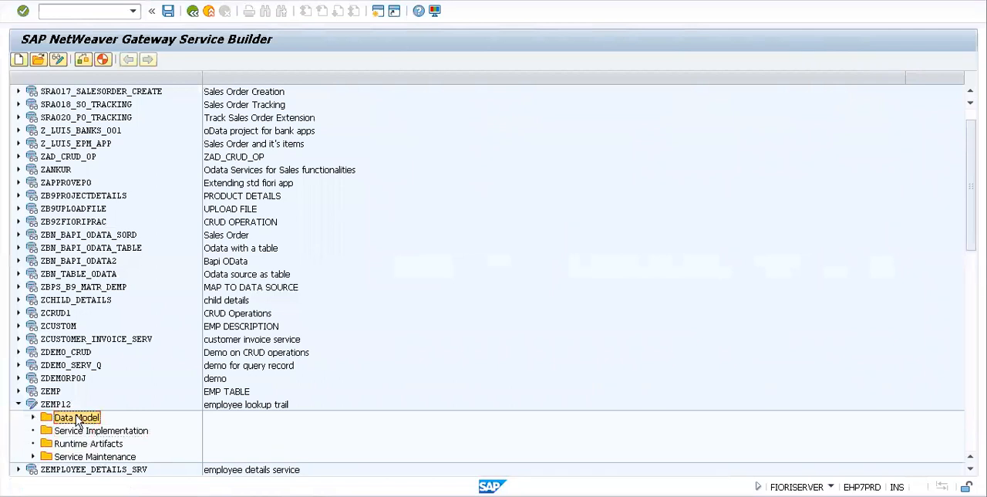
Step: Show the Data Model's context menu with its create and import choices
right_click(76, 416)
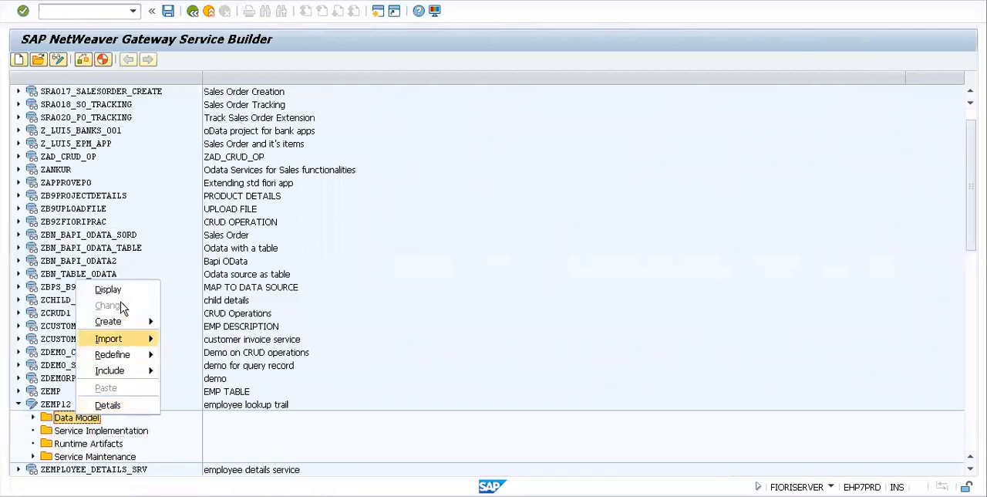
left_click(108, 321)
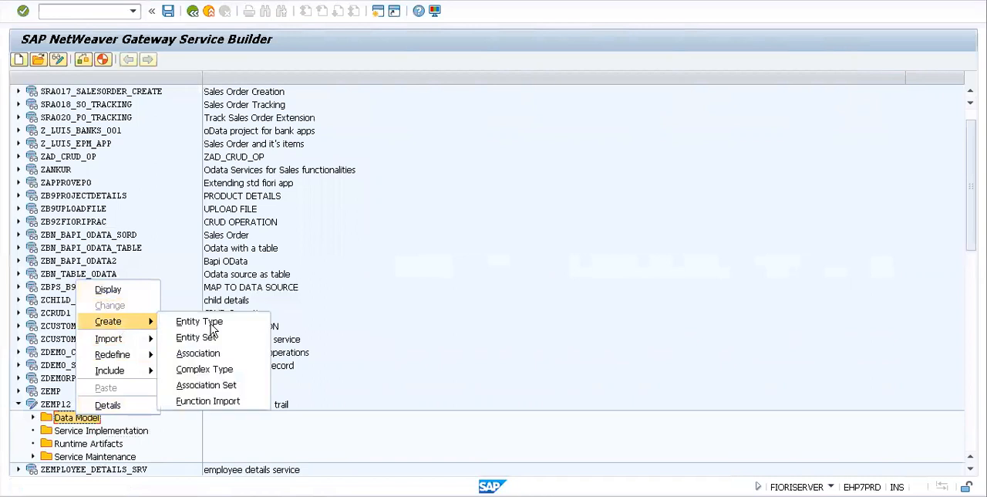
mouse_move(197, 336)
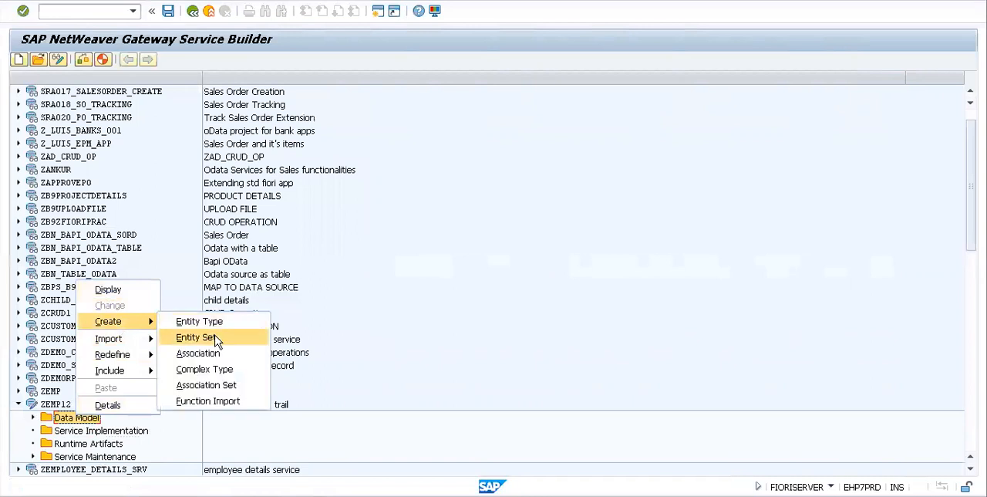
mouse_move(229, 373)
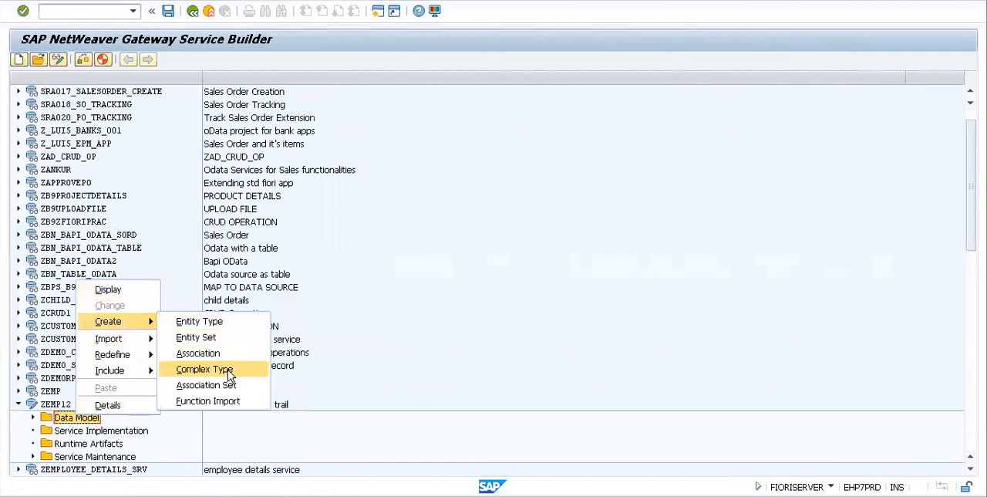
mouse_move(231, 386)
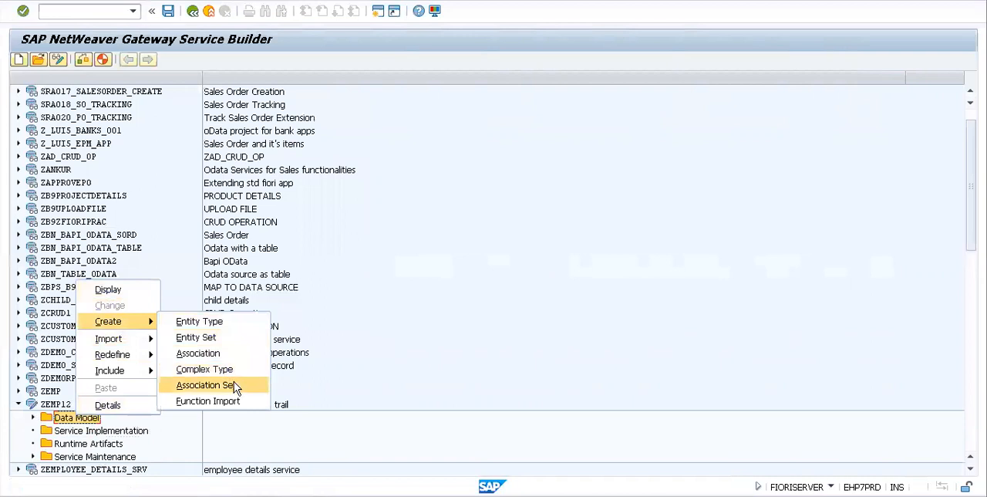
mouse_move(207, 401)
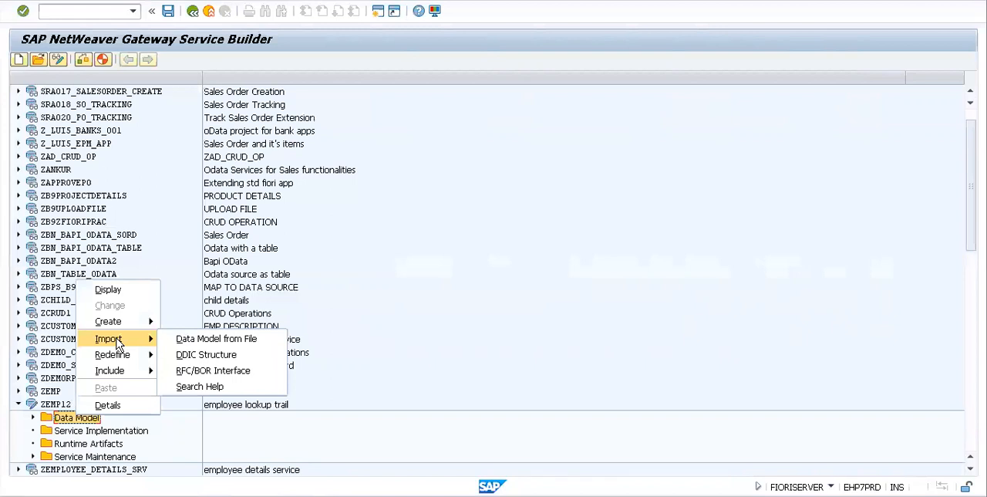
mouse_move(204, 345)
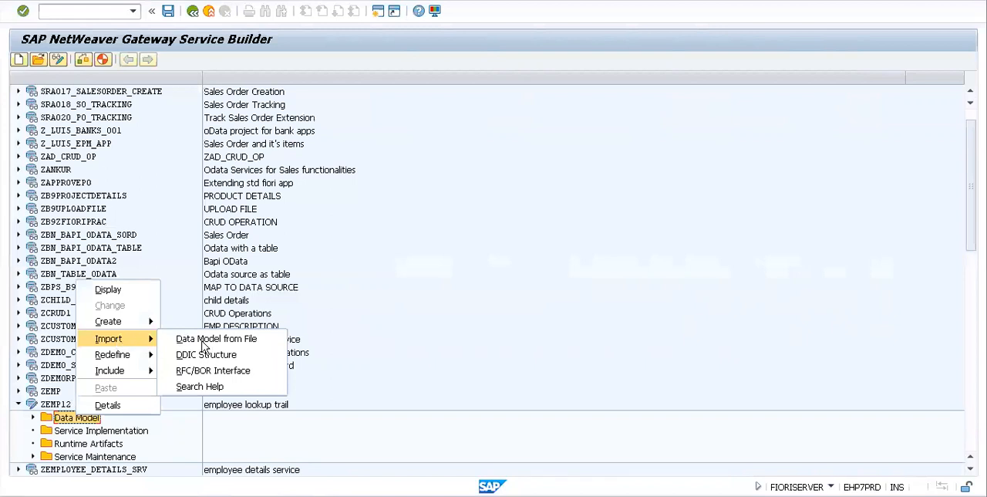
mouse_move(213, 370)
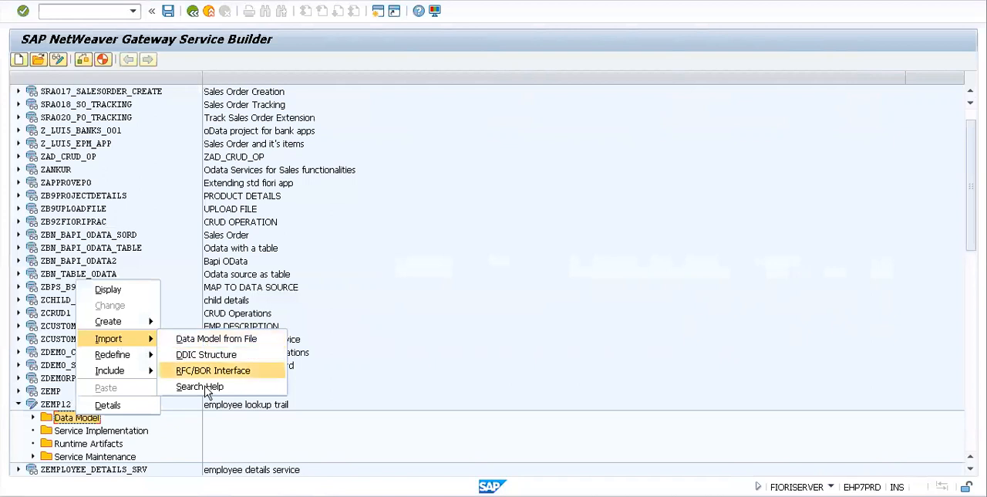
mouse_move(216, 339)
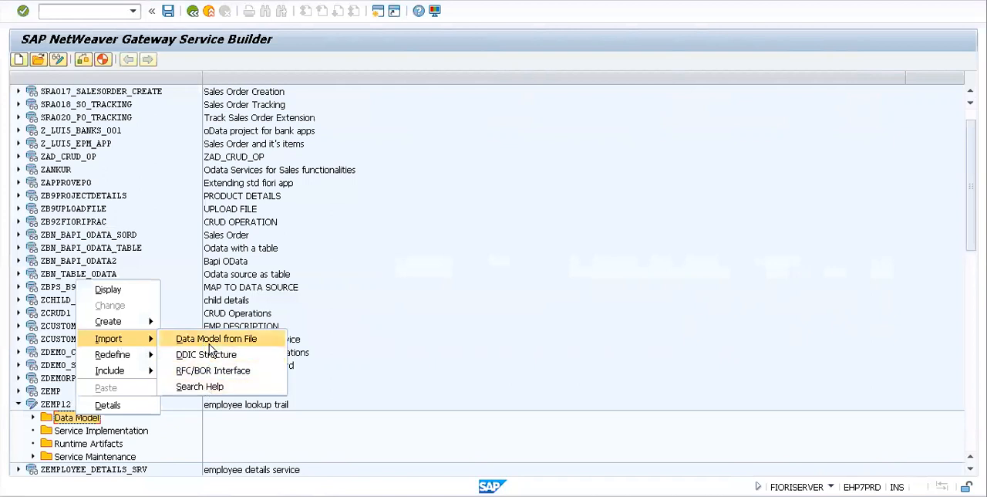
Step: Start a DDIC structure import naming entity type Employee from ABAP structure zemp with a default entity set
left_click(207, 355)
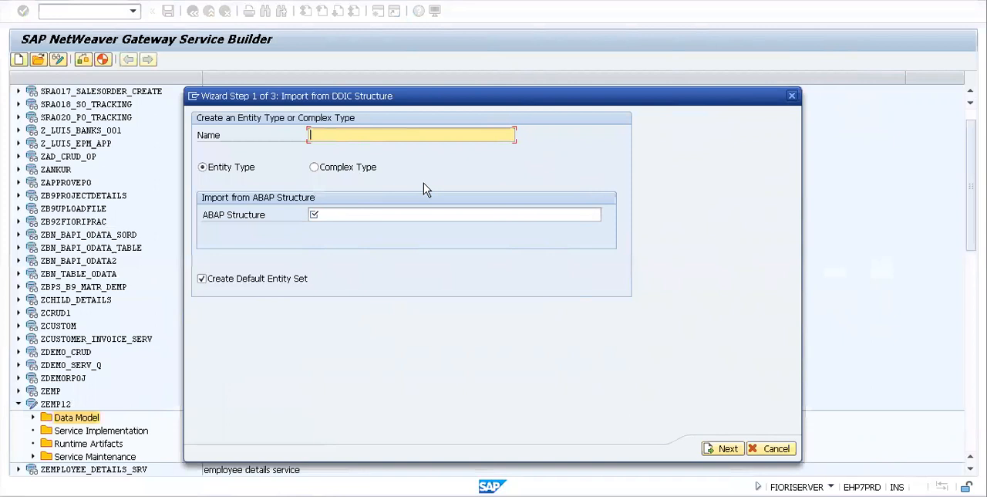
type("E")
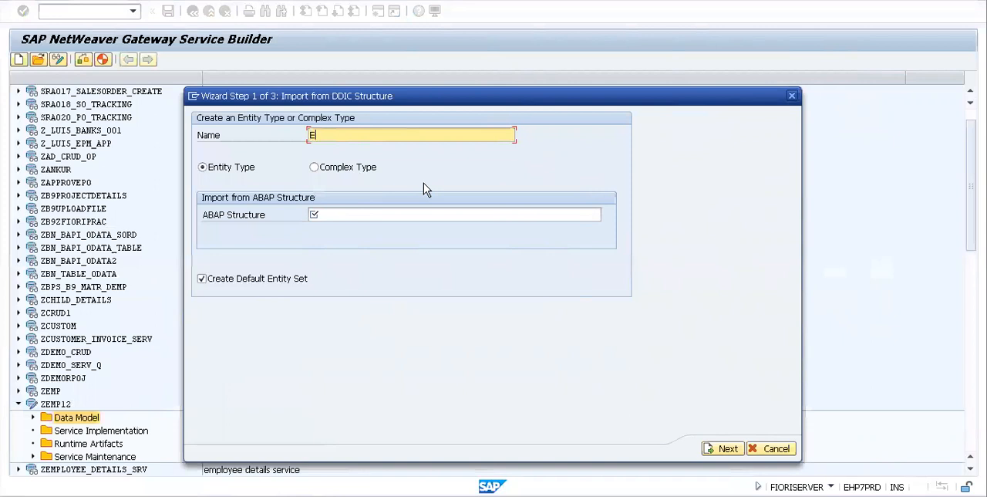
type("Empl")
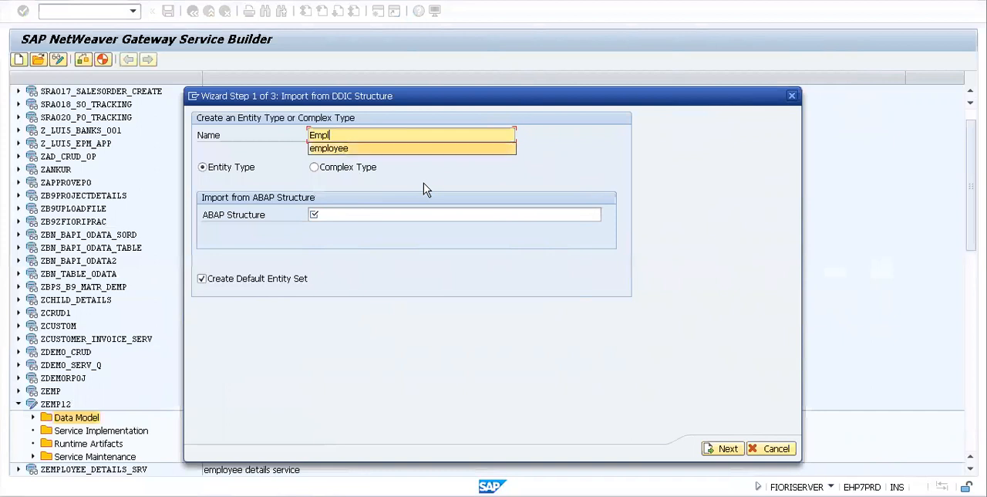
left_click(329, 146)
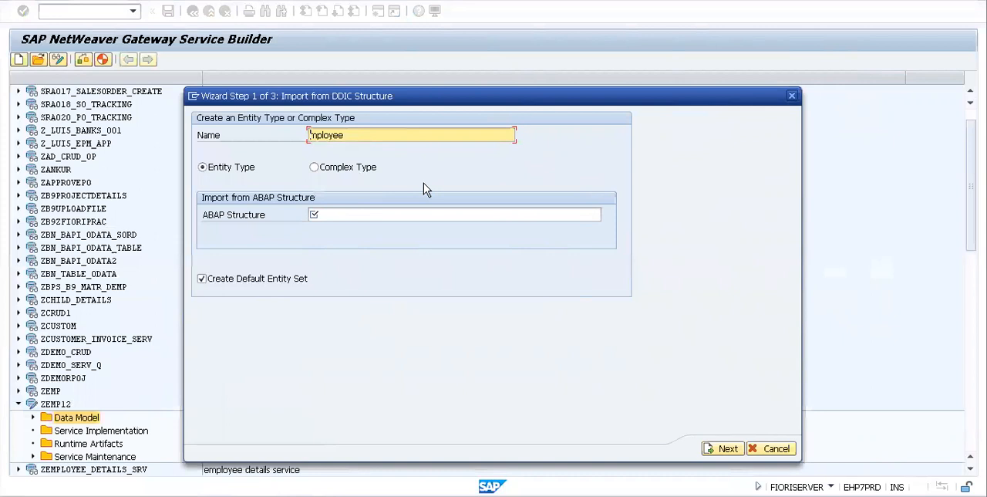
left_click(455, 213)
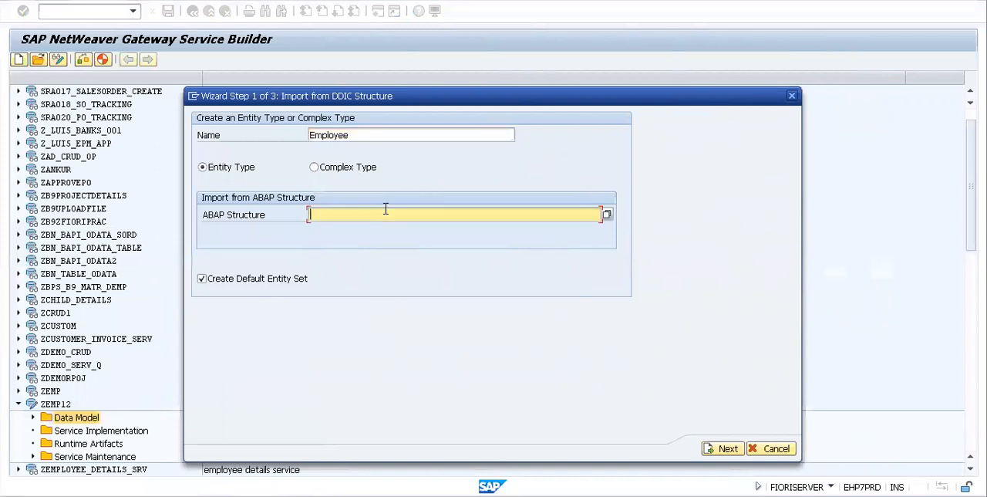
type("zemp")
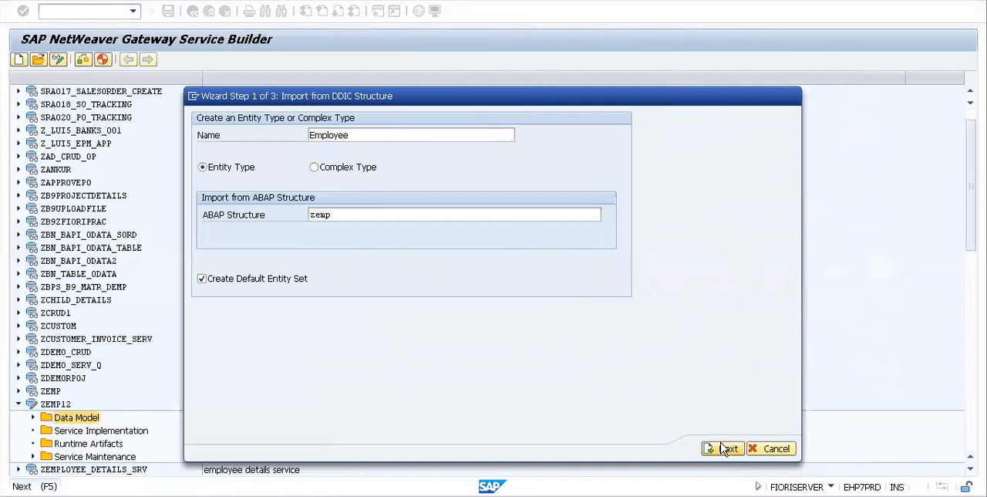
Step: Select all ZEMP fields for import and proceed to the property step
left_click(722, 447)
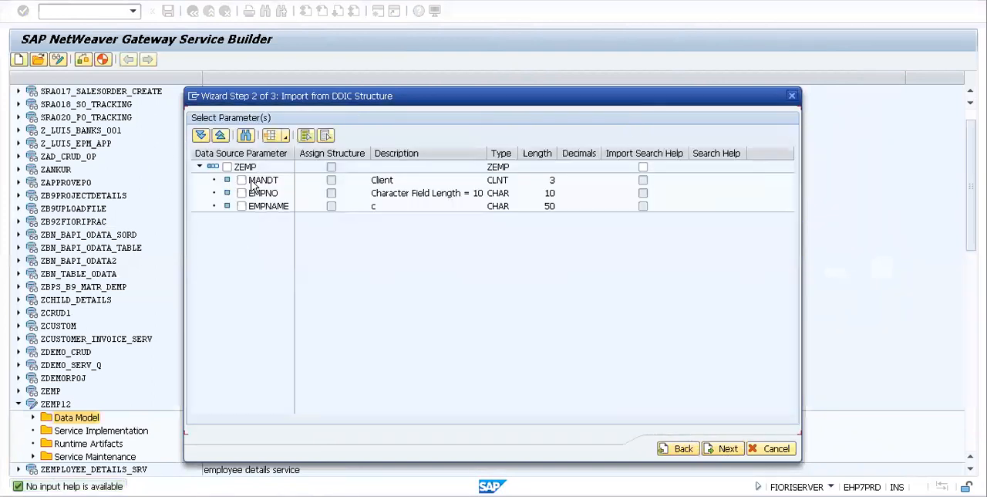
left_click(245, 167)
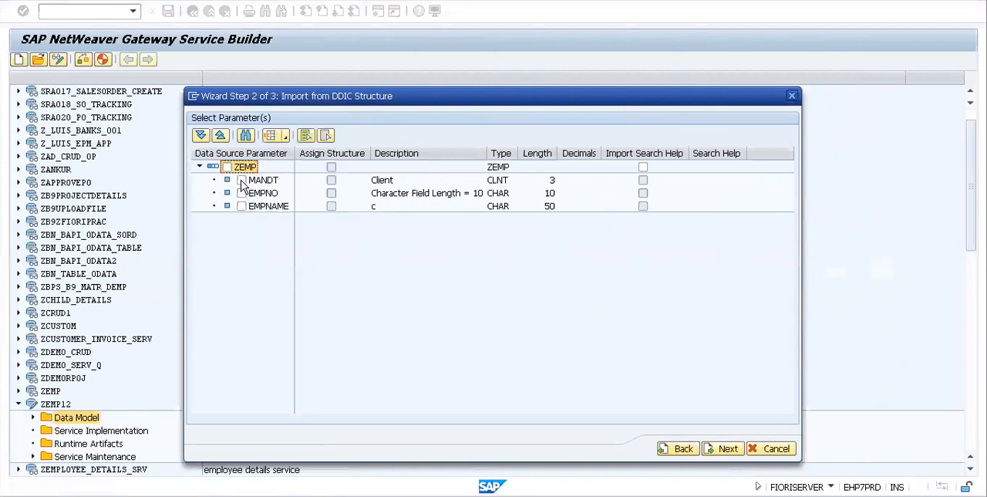
left_click(227, 179)
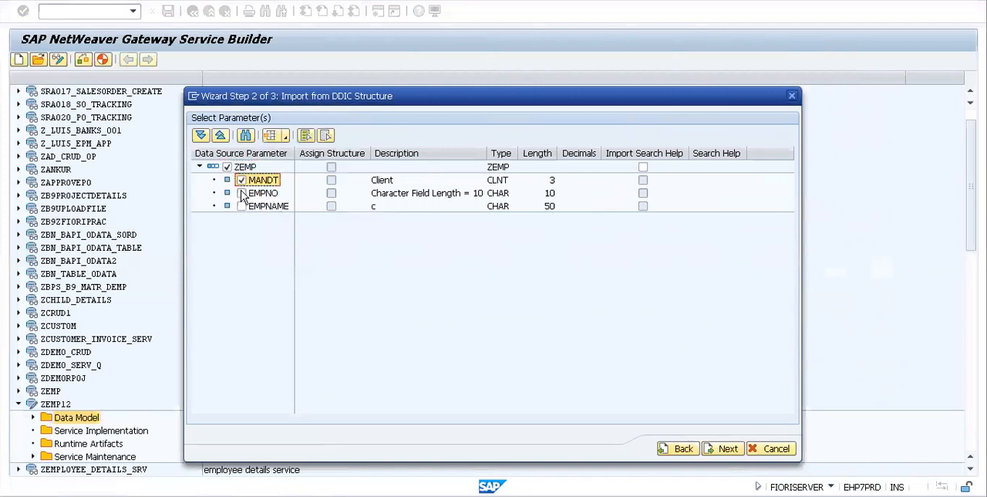
left_click(265, 205)
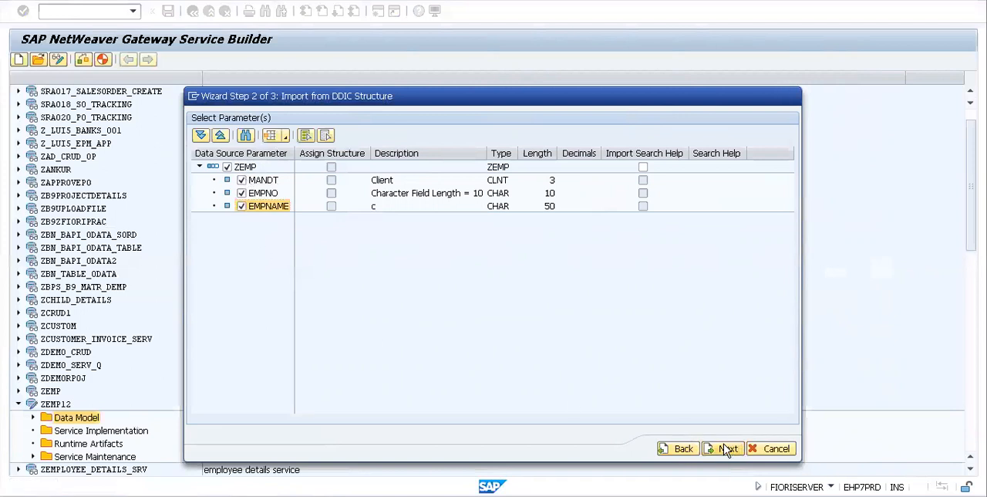
left_click(723, 448)
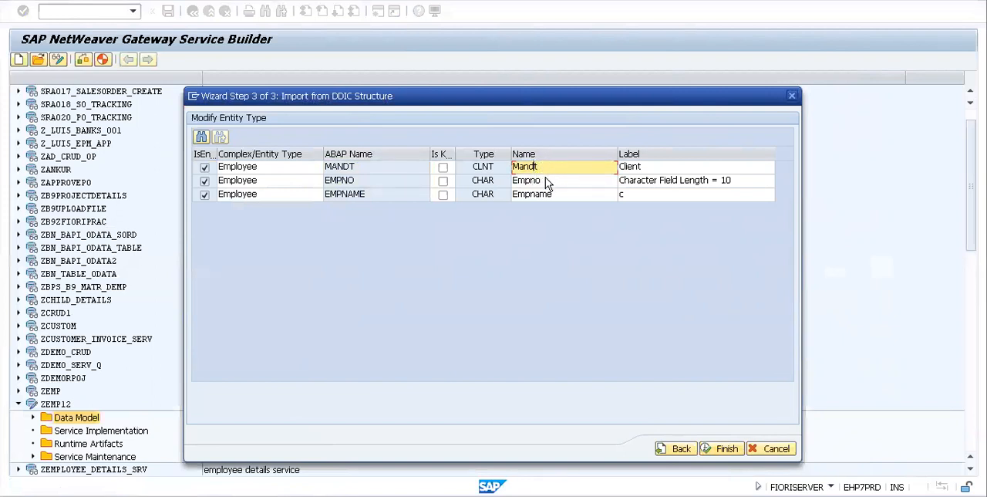
Step: Rename the Empno and Empname properties and mark EMPNO as the Employee entity key
left_click(540, 179)
type(" number")
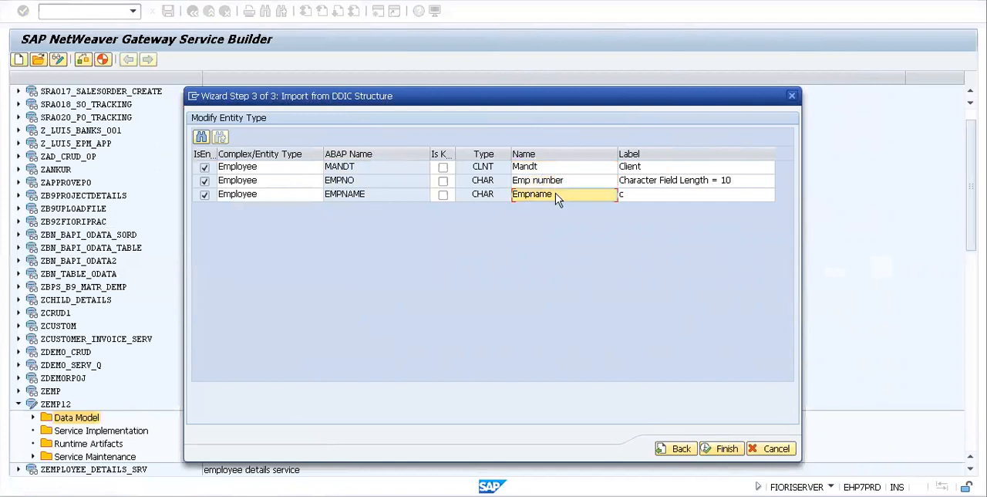
left_click(481, 194)
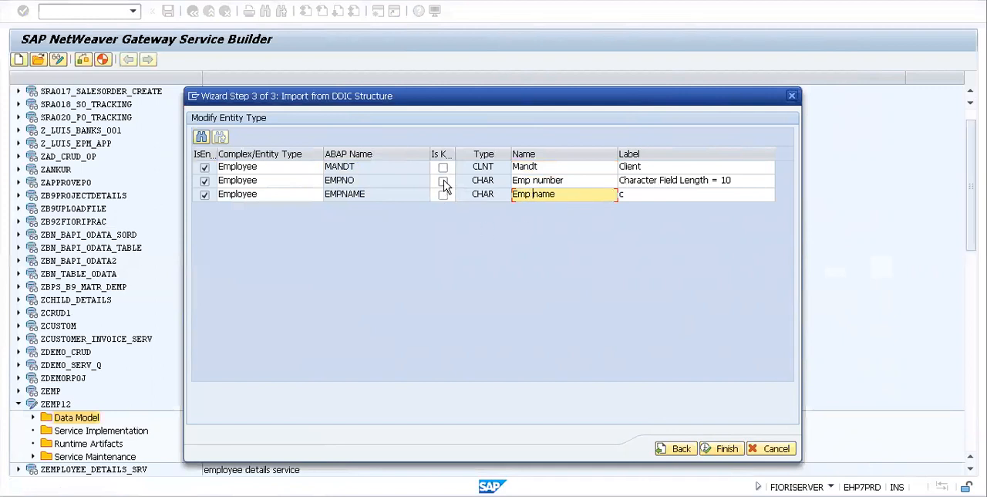
left_click(444, 179)
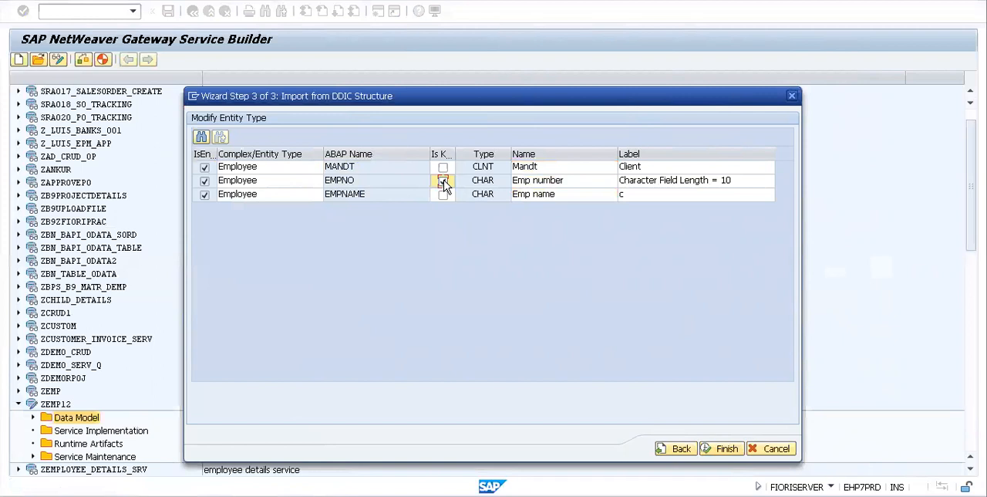
left_click(444, 178)
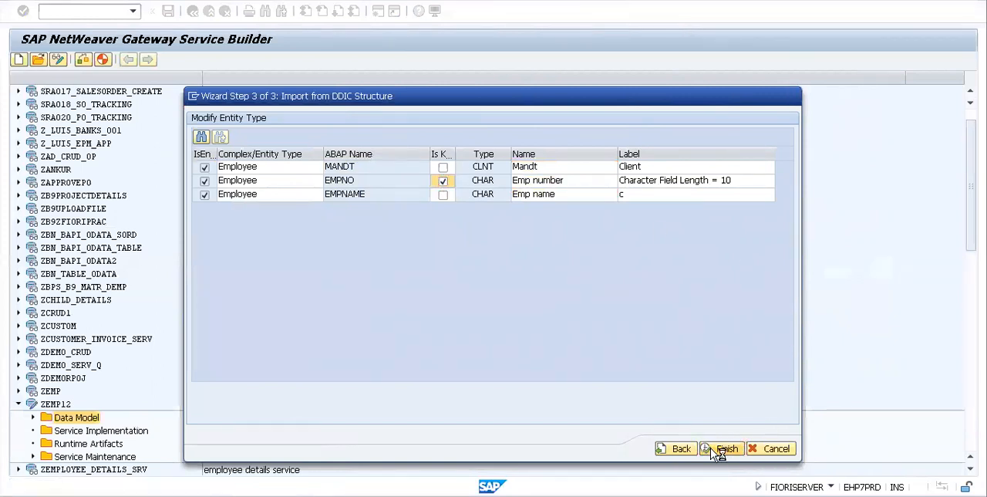
Step: Finish the import, then delete the Employee entity type and EmployeeSet after invalid-name errors
left_click(722, 448)
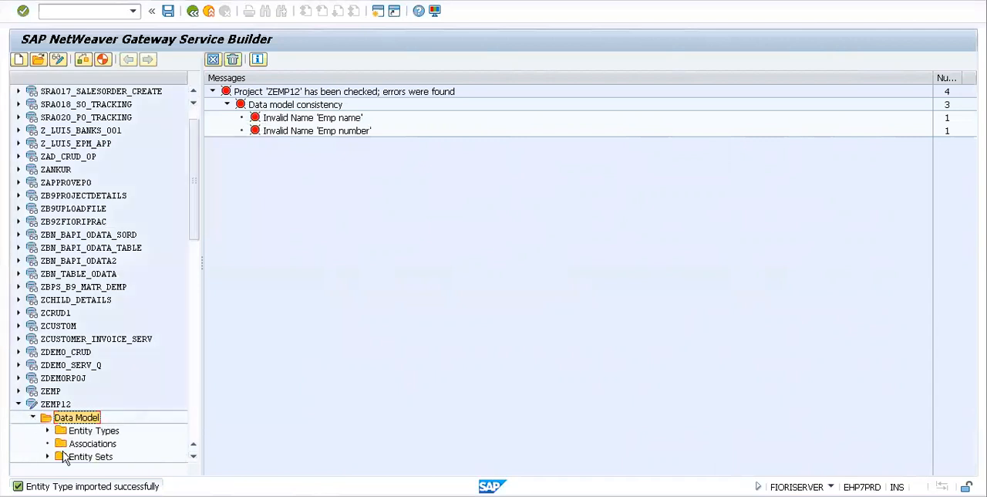
left_click(47, 431)
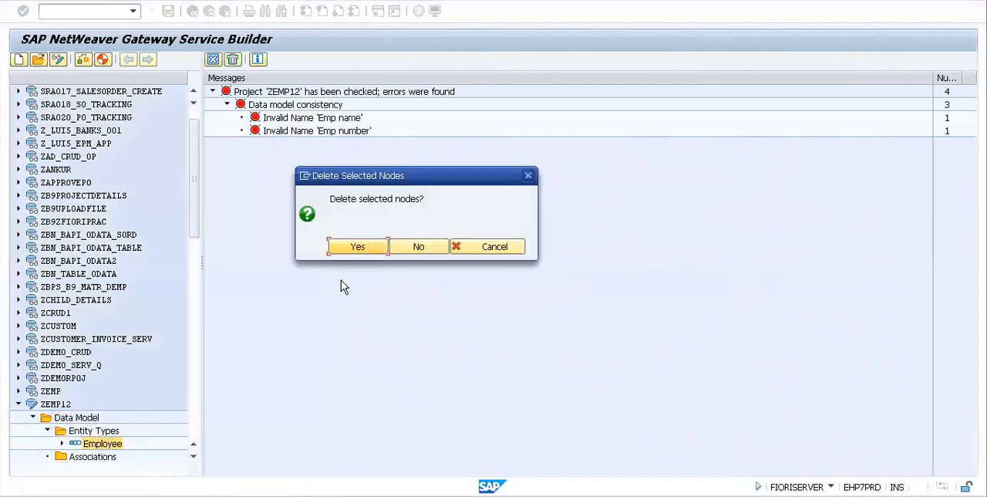
left_click(357, 247)
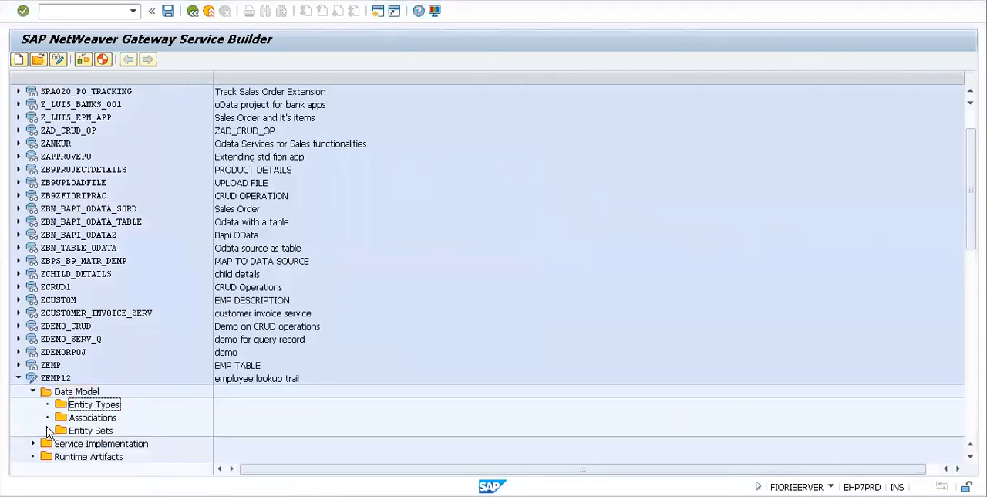
left_click(47, 430)
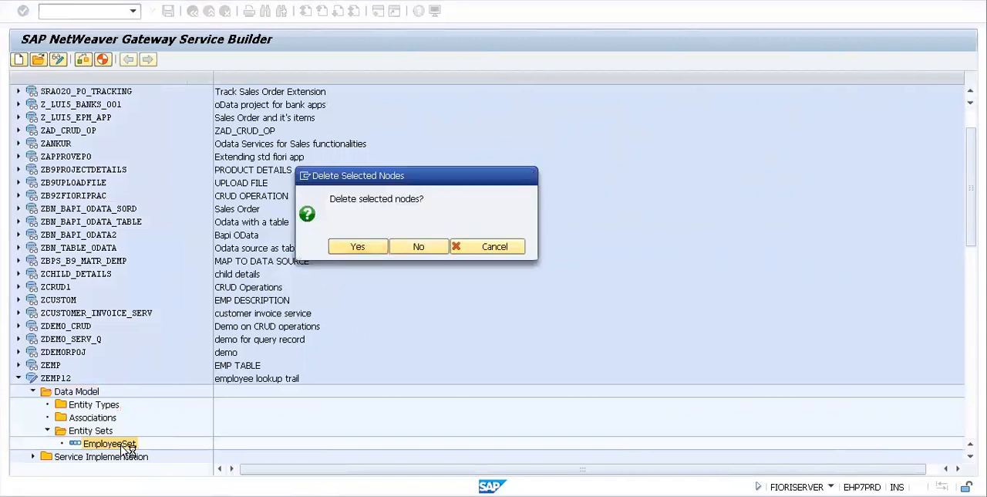
left_click(358, 247)
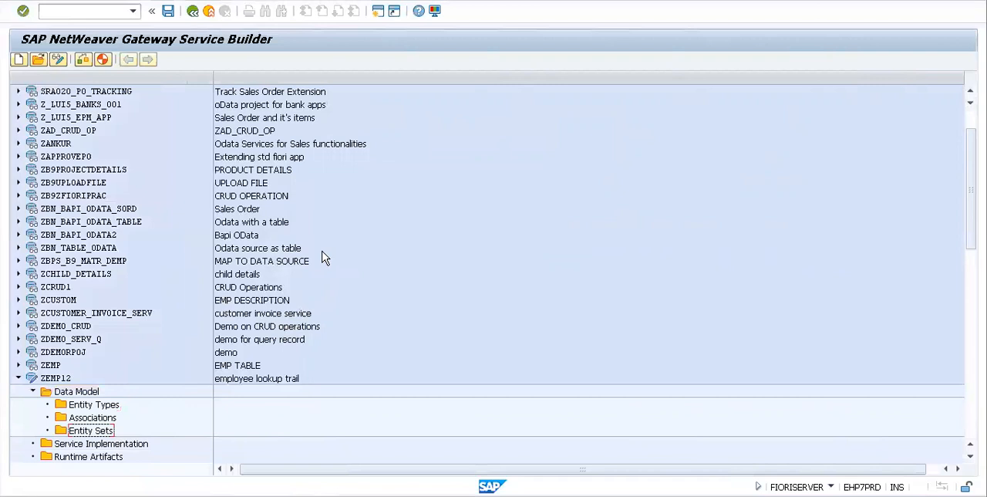
mouse_move(318, 262)
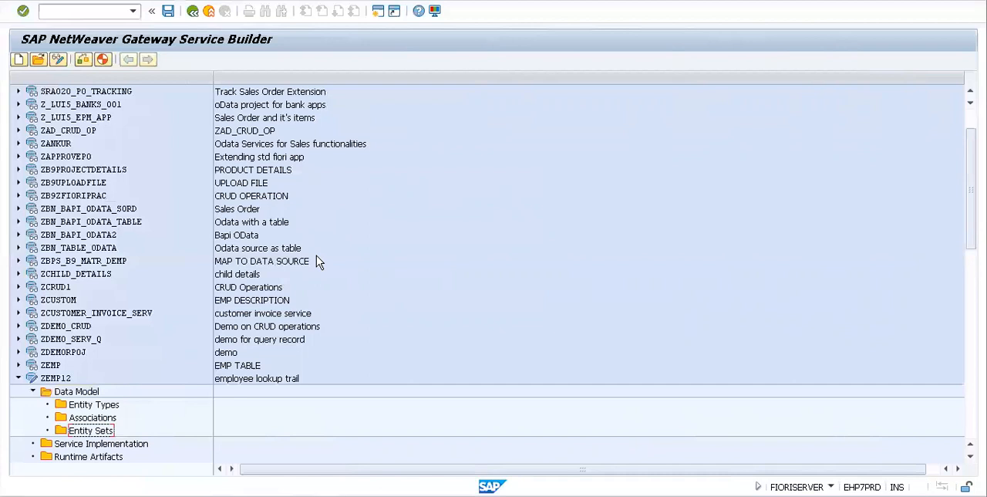
mouse_move(182, 18)
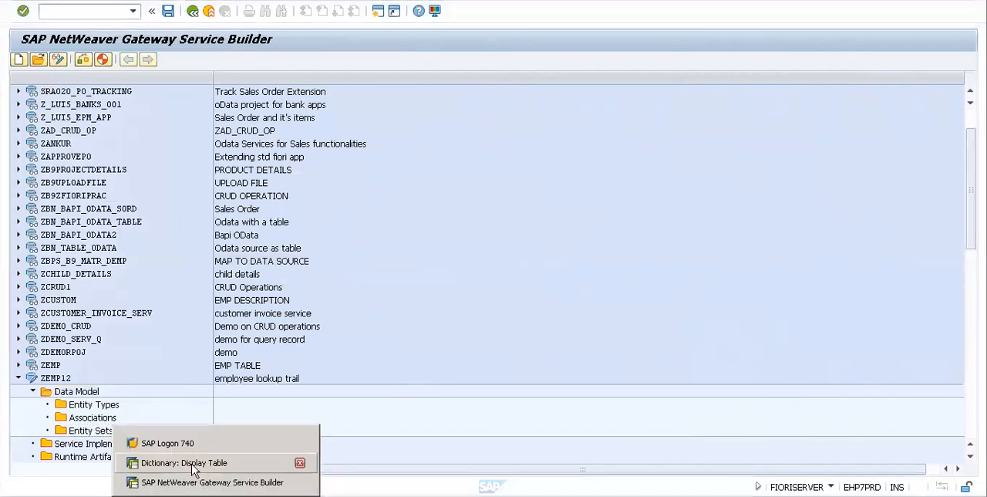
Step: Display table ZEMPDETAILS2 in the ABAP Dictionary, showing key field ZID15 and ZNAME
left_click(184, 463)
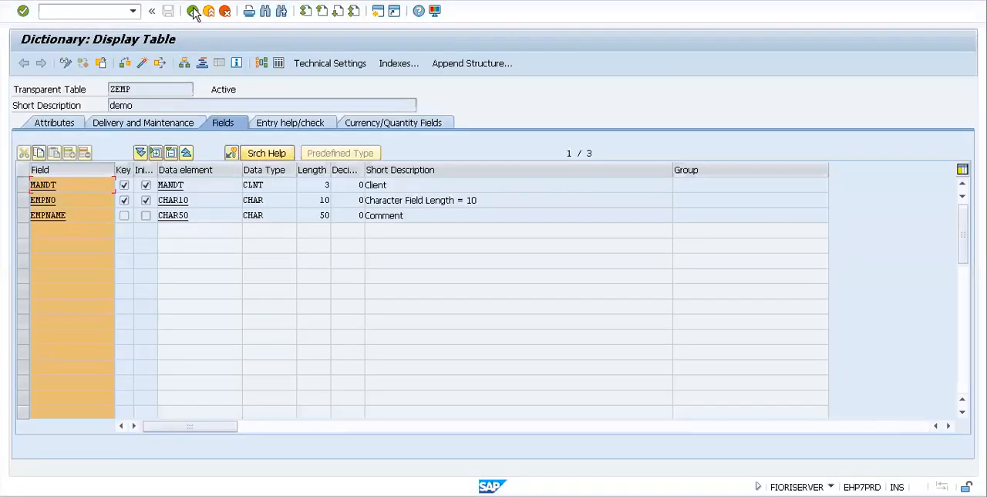
left_click(151, 11)
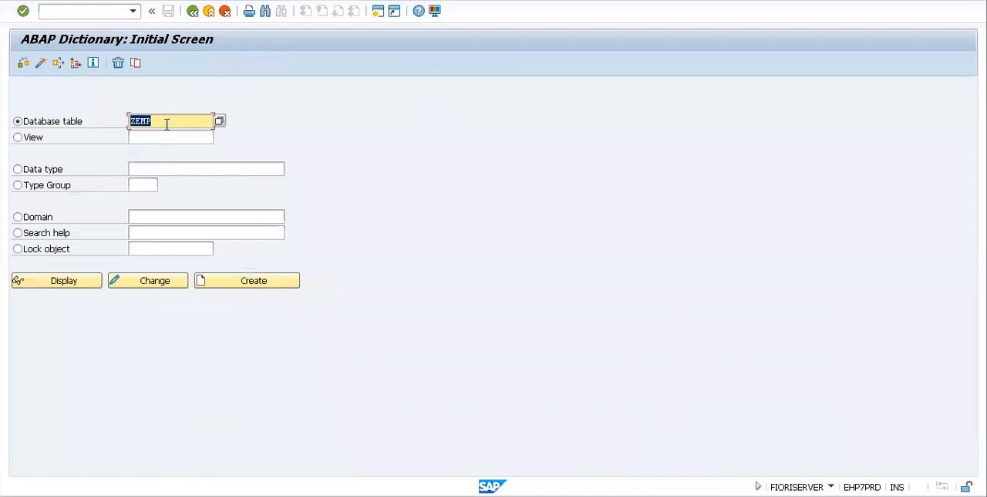
type("z")
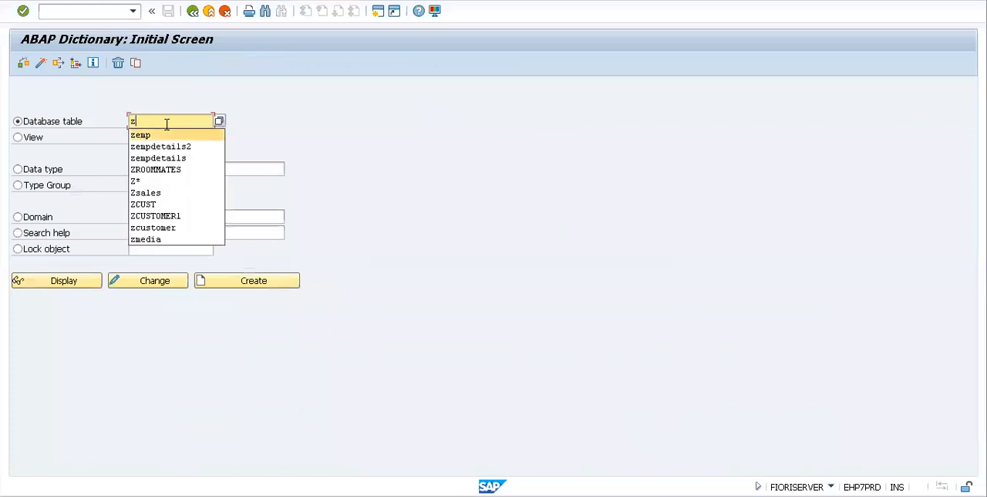
left_click(161, 146)
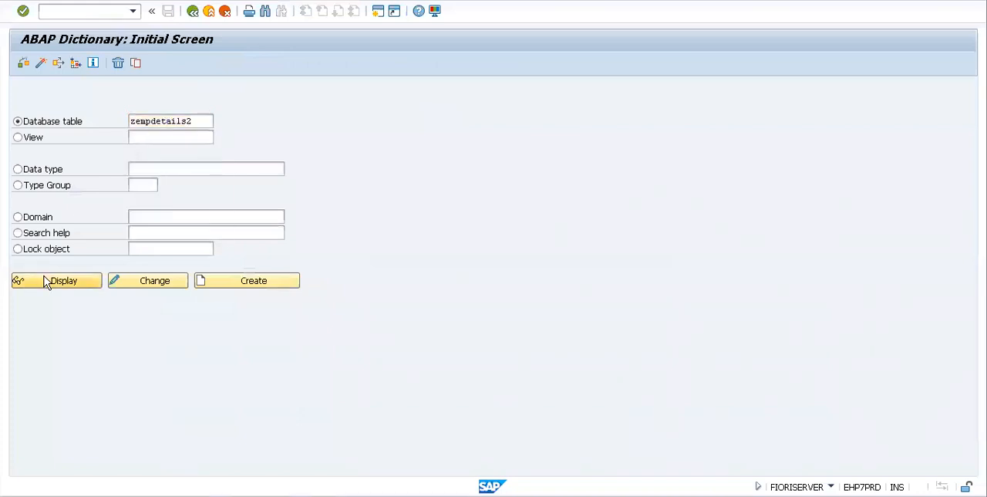
left_click(63, 281)
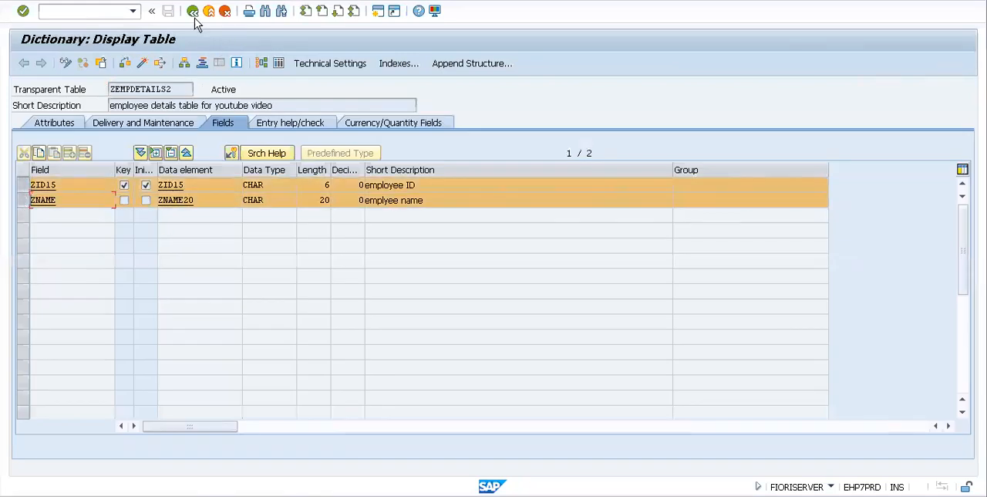
mouse_move(562, 270)
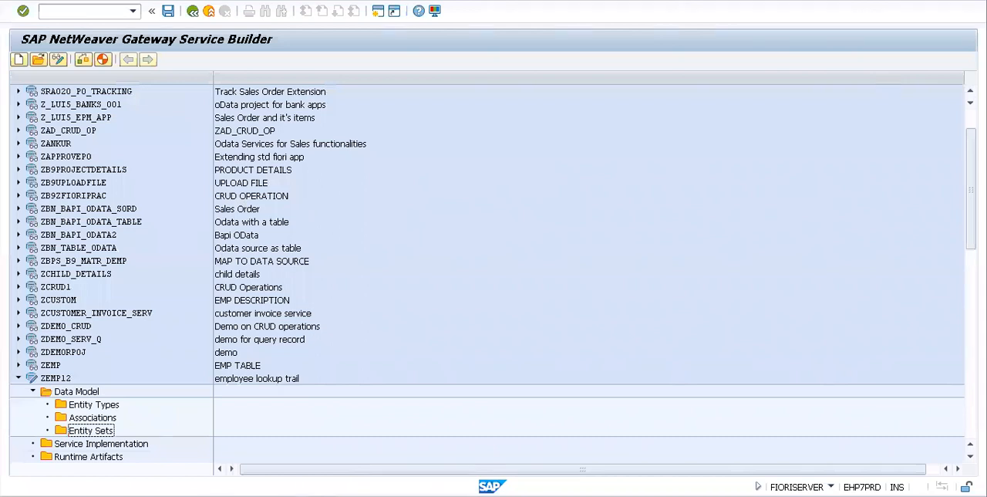
Step: Start a DDIC import of entity type employee from structure zempdetails2 and proceed to its ZID15/ZNAME parameters
left_click(75, 391)
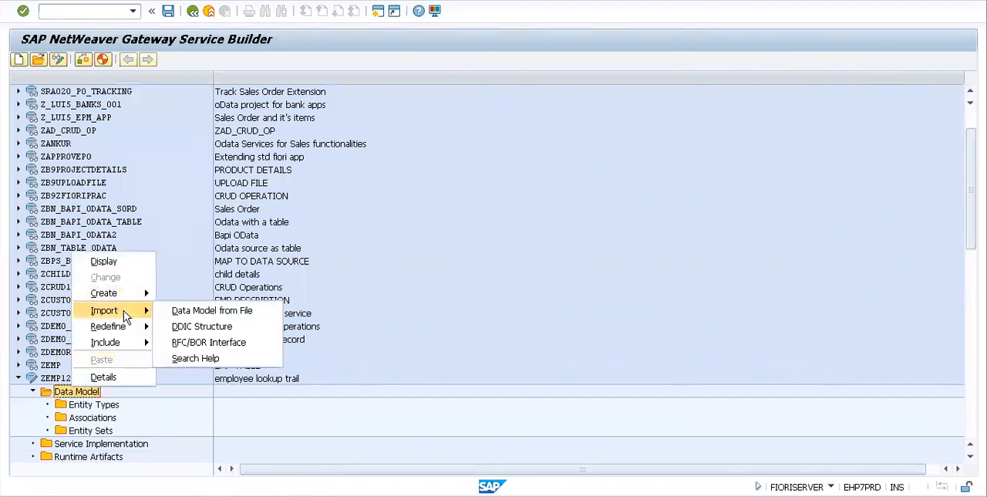
left_click(201, 326)
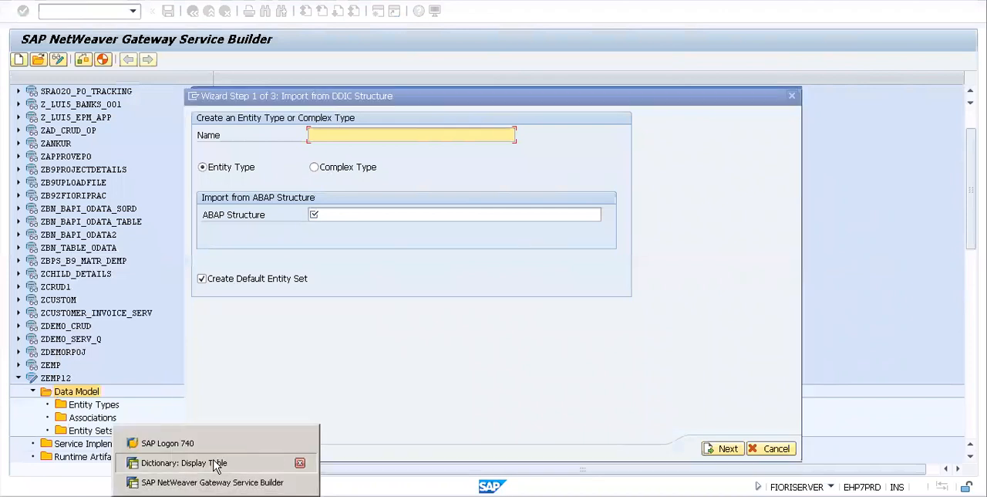
left_click(183, 463)
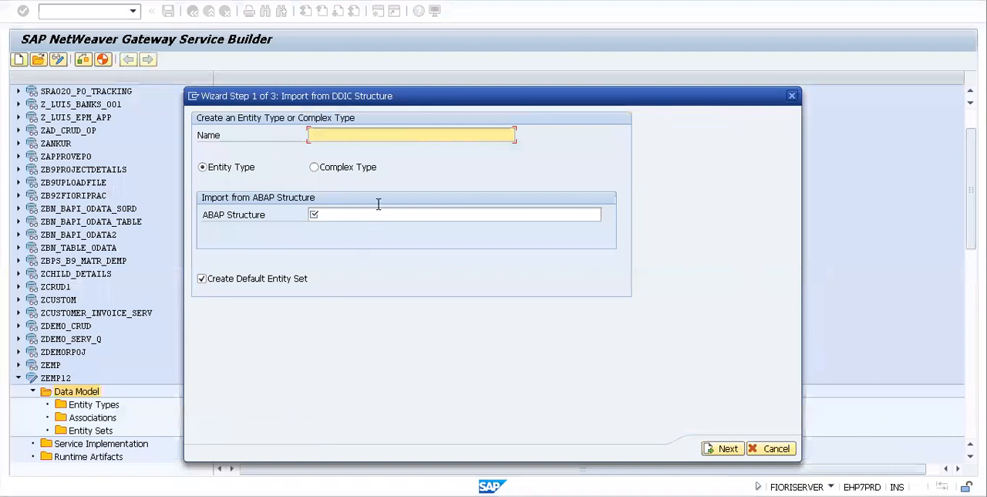
type("z")
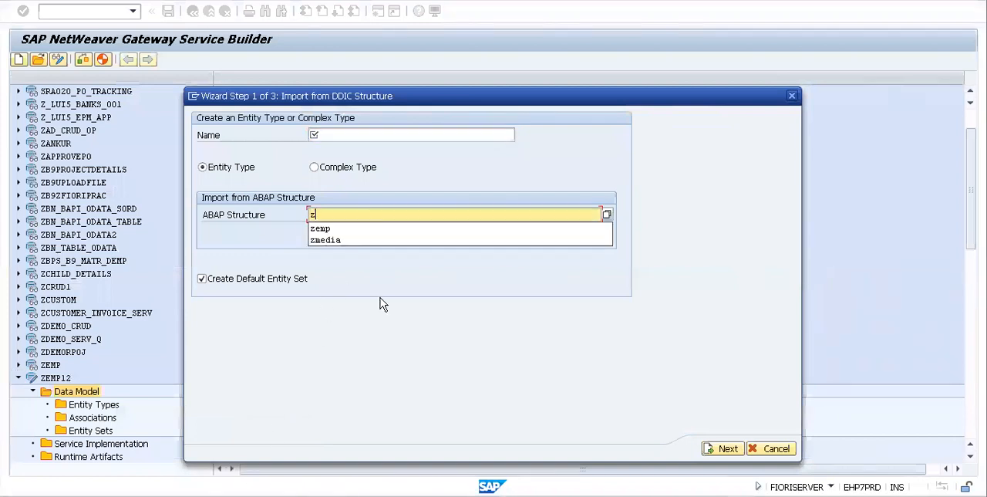
type("empdetails2")
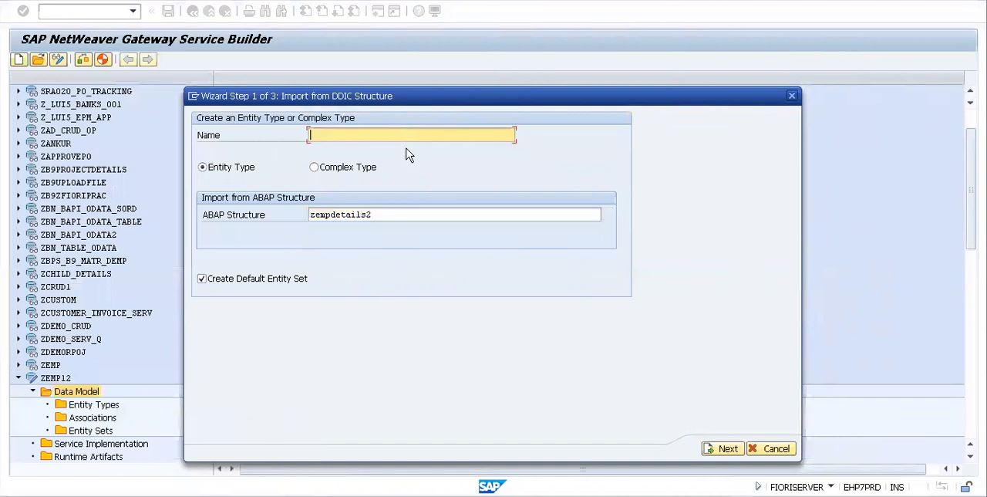
type("e")
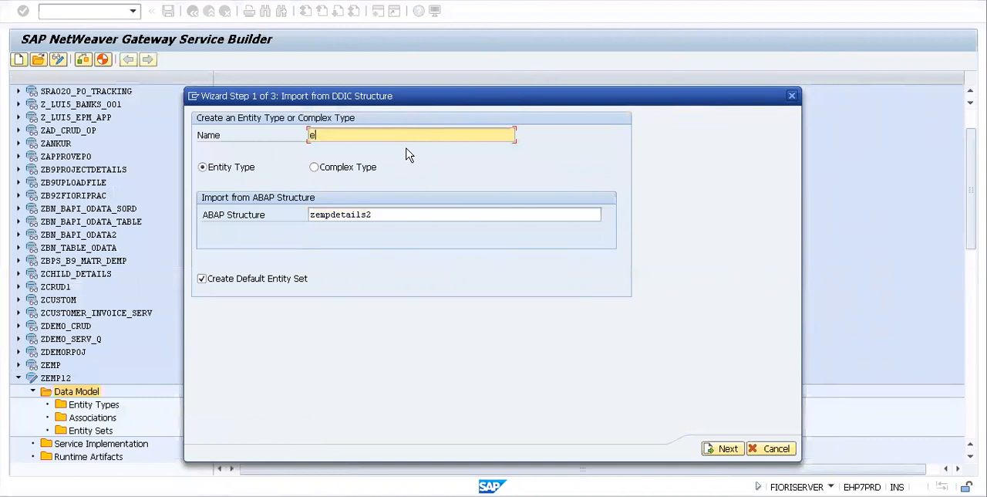
type("mployee")
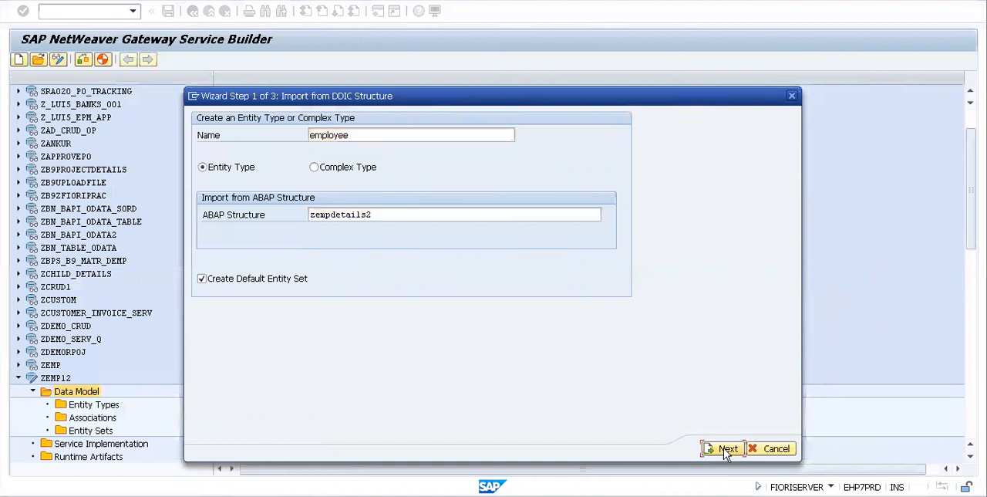
left_click(722, 448)
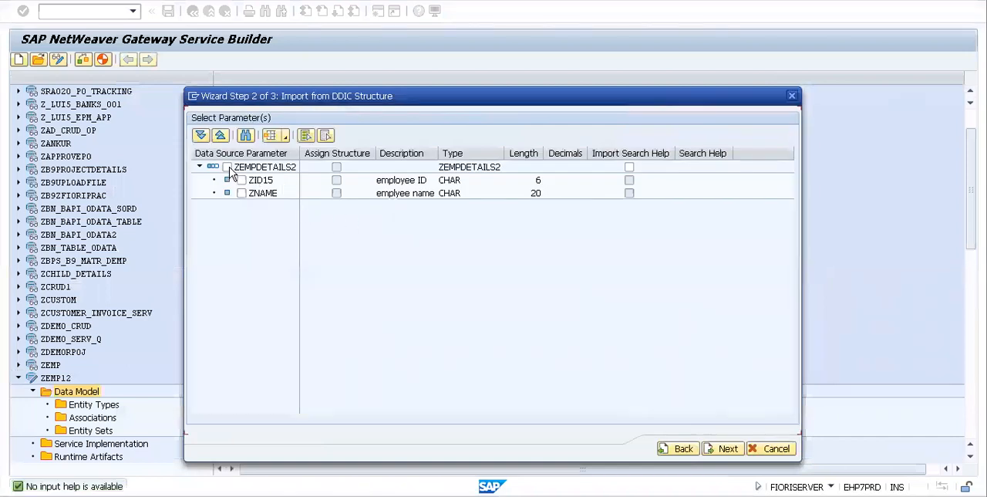
Step: Import all ZEMPDETAILS2 fields with Zid15 as key and Zname as plain field, and finish
left_click(227, 167)
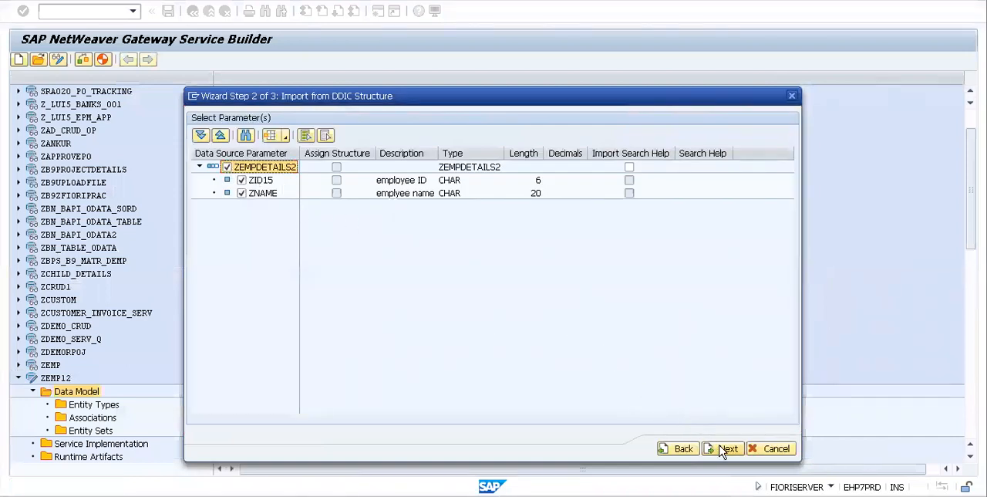
left_click(723, 447)
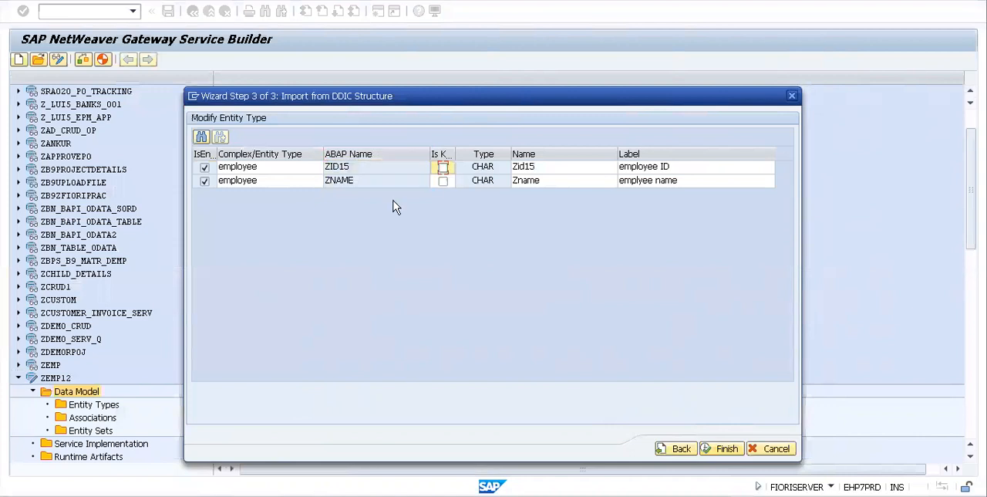
left_click(443, 166)
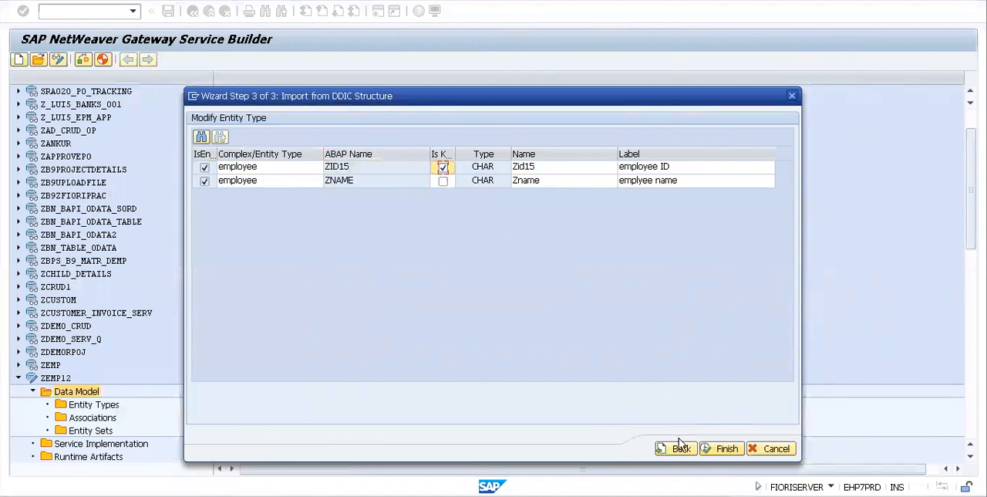
mouse_move(728, 447)
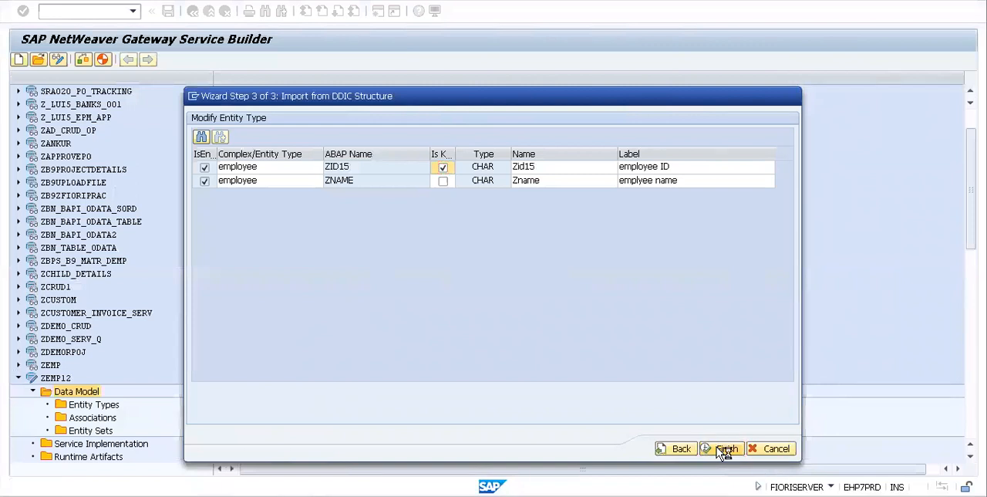
left_click(722, 448)
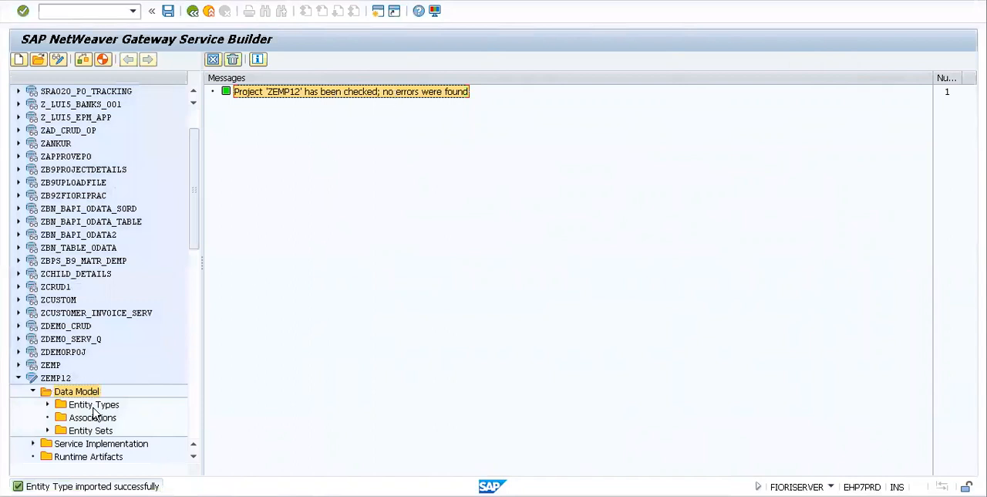
Step: Expand ZEMP12's entity type employee down to its Zid15 and Zname properties in the tree
left_click(77, 392)
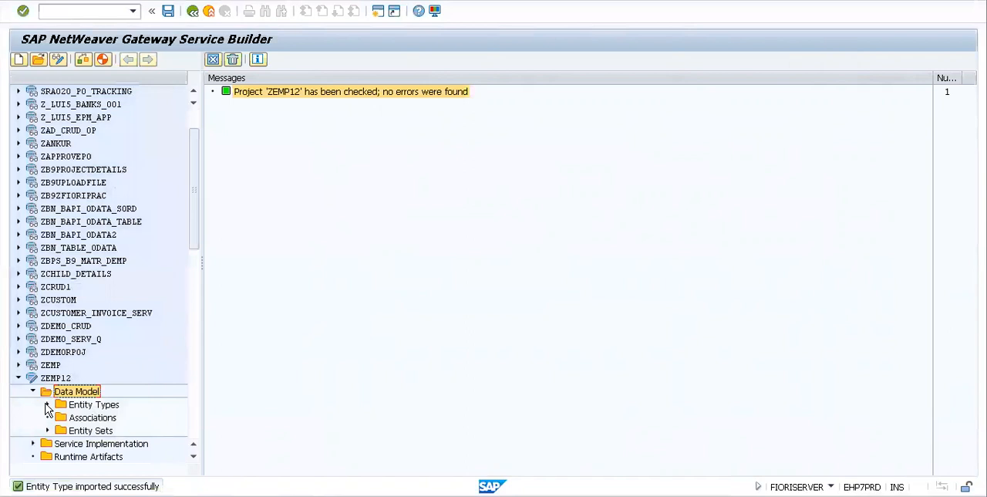
left_click(46, 405)
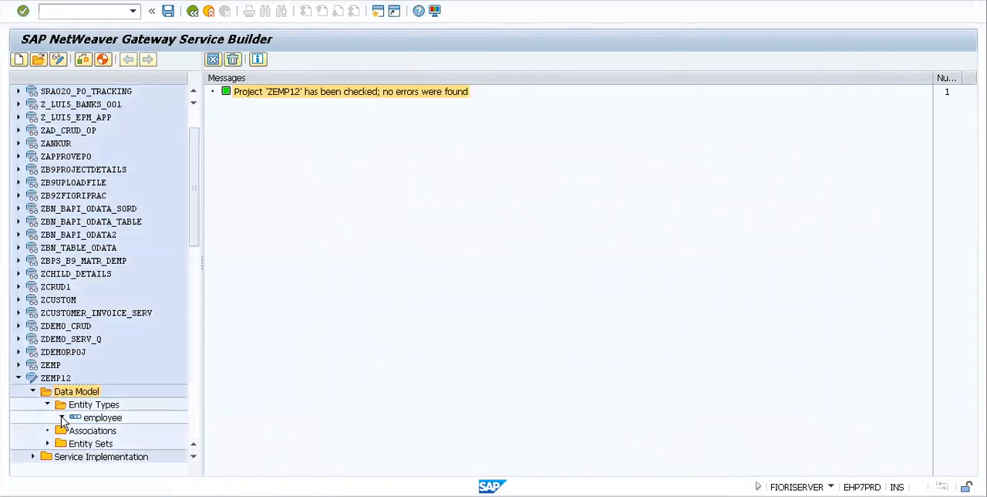
left_click(62, 417)
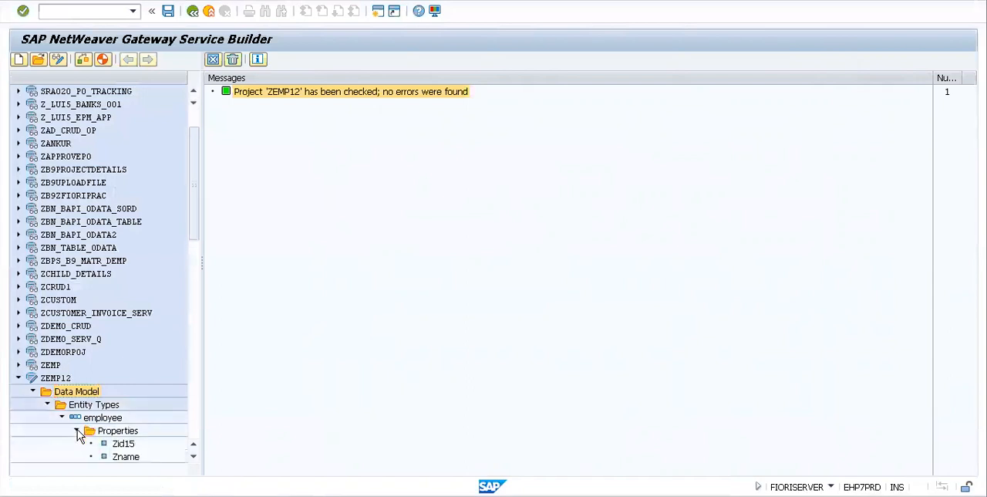
left_click(123, 443)
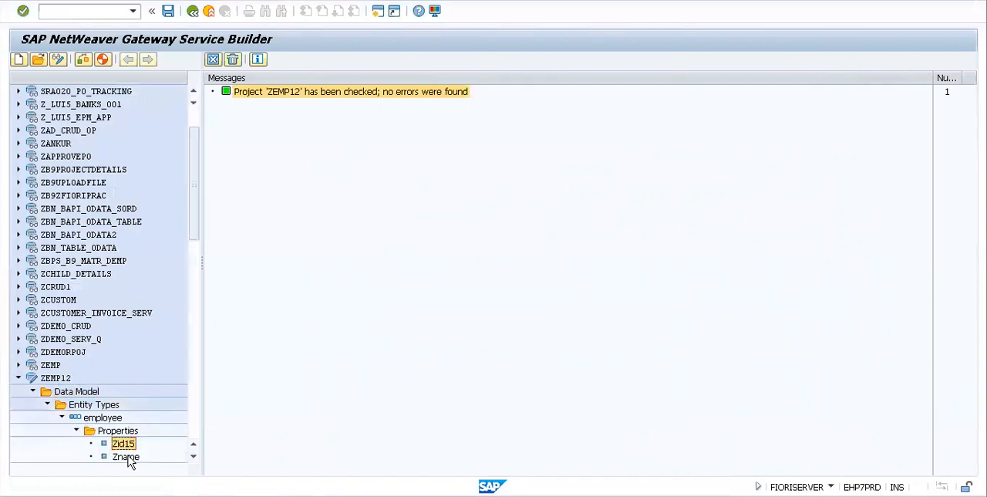
left_click(126, 457)
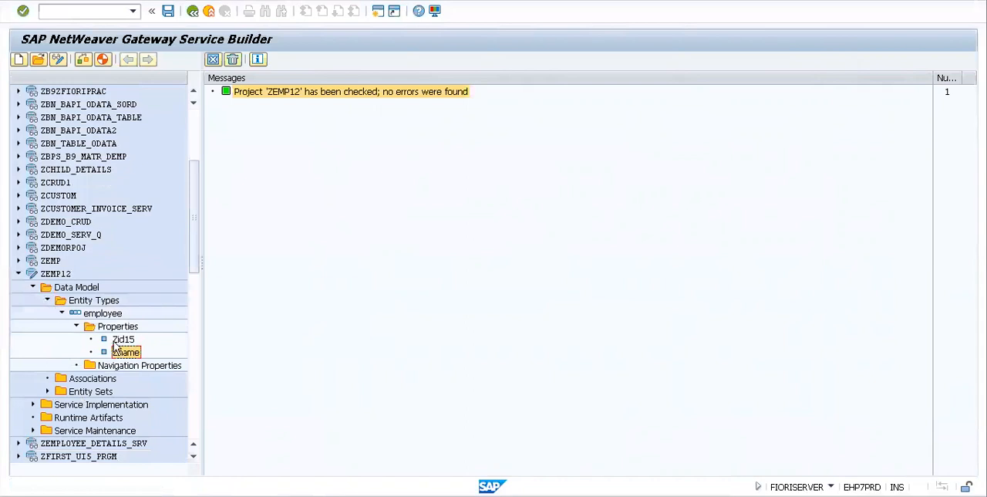
Step: Show the employee property table and list the available Edm core types for Zid15
left_click(123, 339)
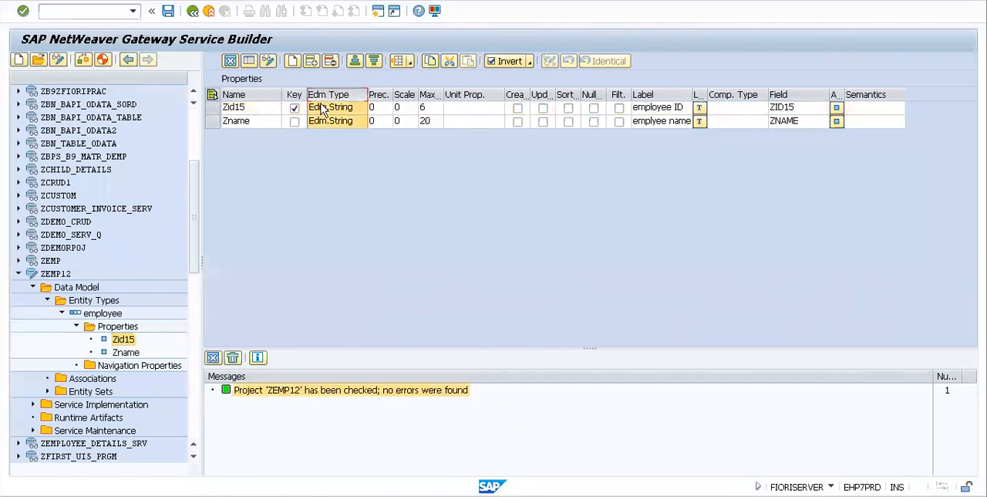
left_click(234, 108)
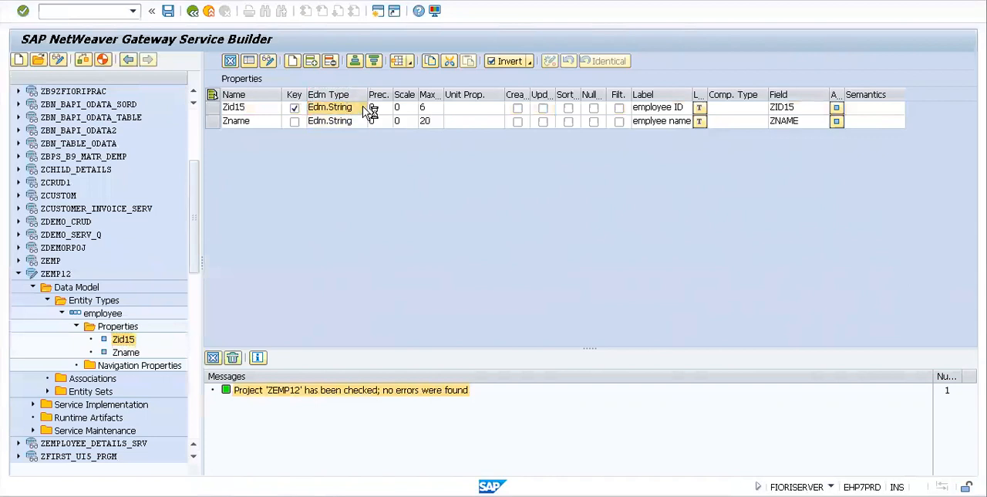
left_click(373, 108)
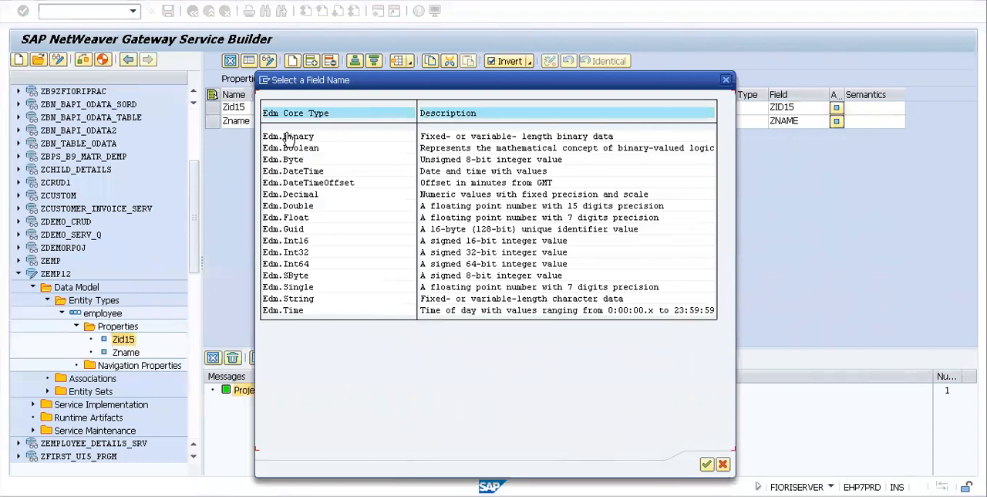
left_click(289, 136)
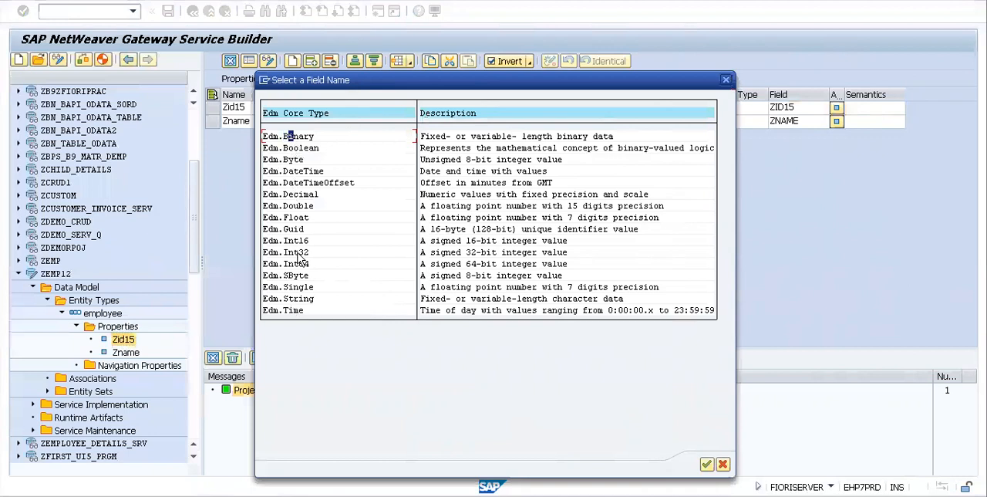
mouse_move(314, 171)
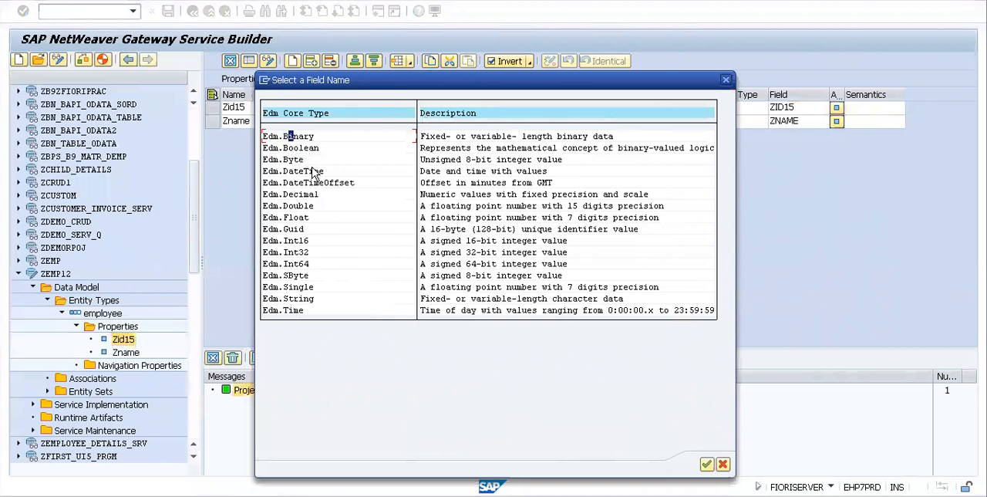
mouse_move(327, 198)
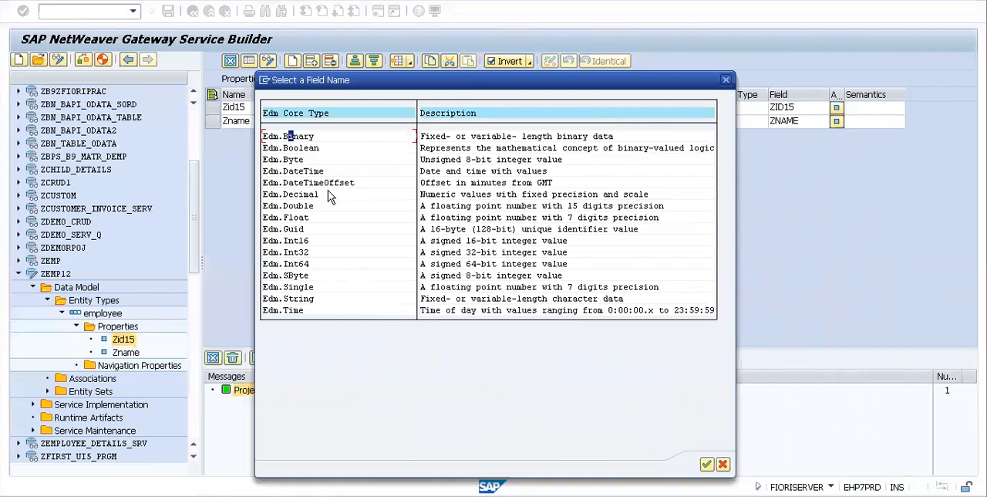
mouse_move(324, 268)
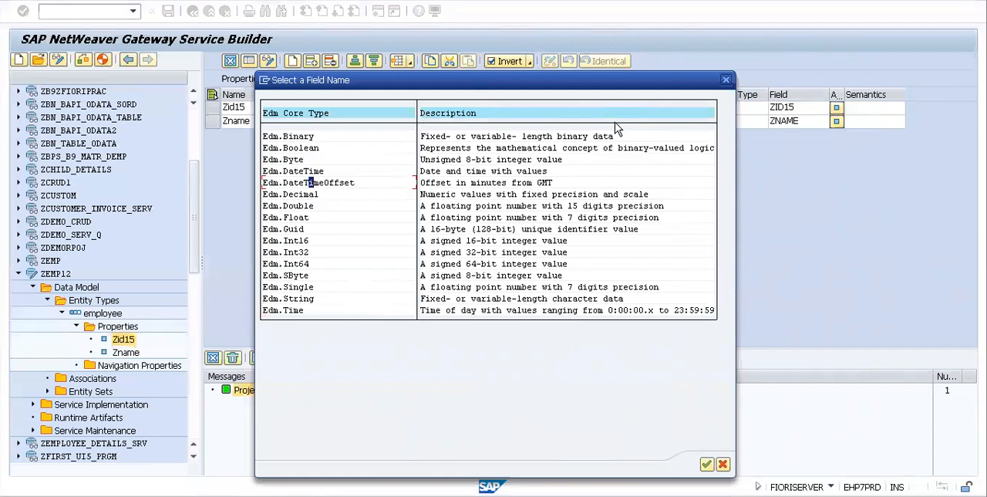
mouse_move(667, 136)
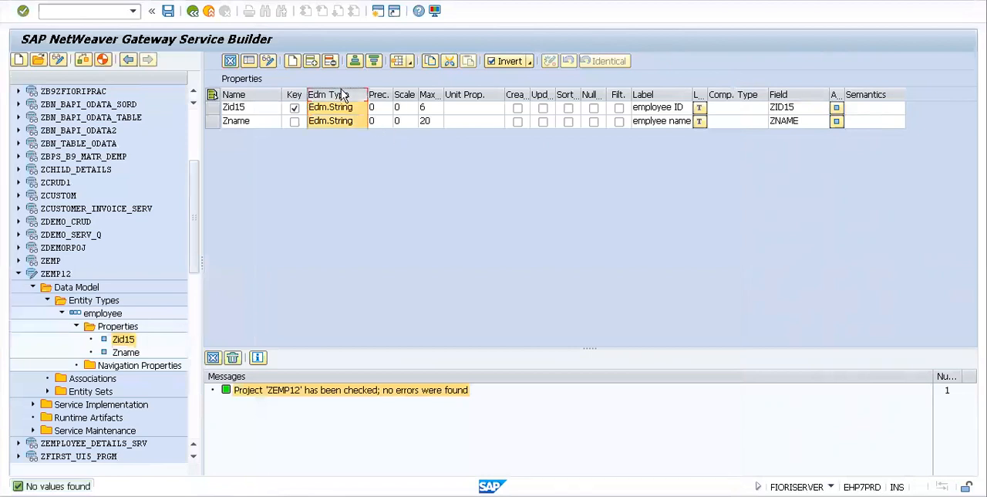
mouse_move(54, 281)
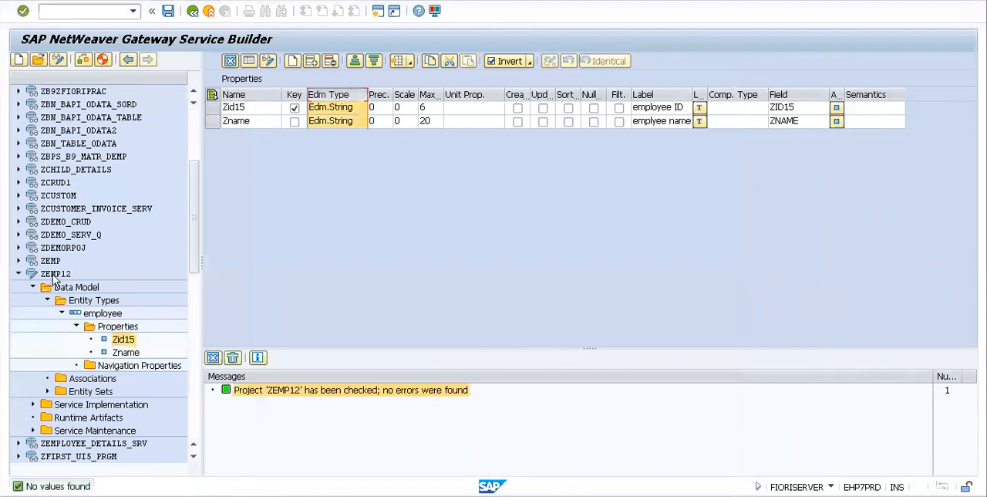
Step: Show the entity sets of ZEMP12, revealing employeeSet bound to entity type employee
left_click(47, 299)
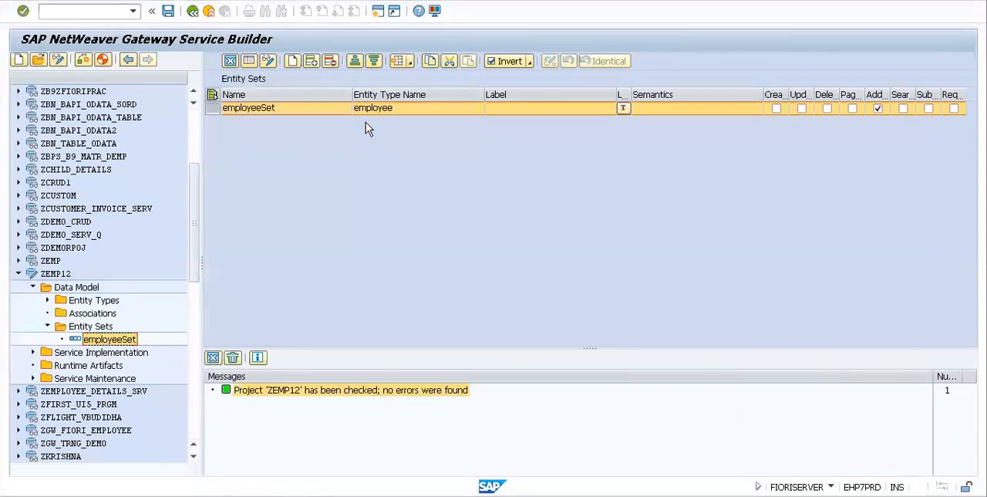
mouse_move(241, 108)
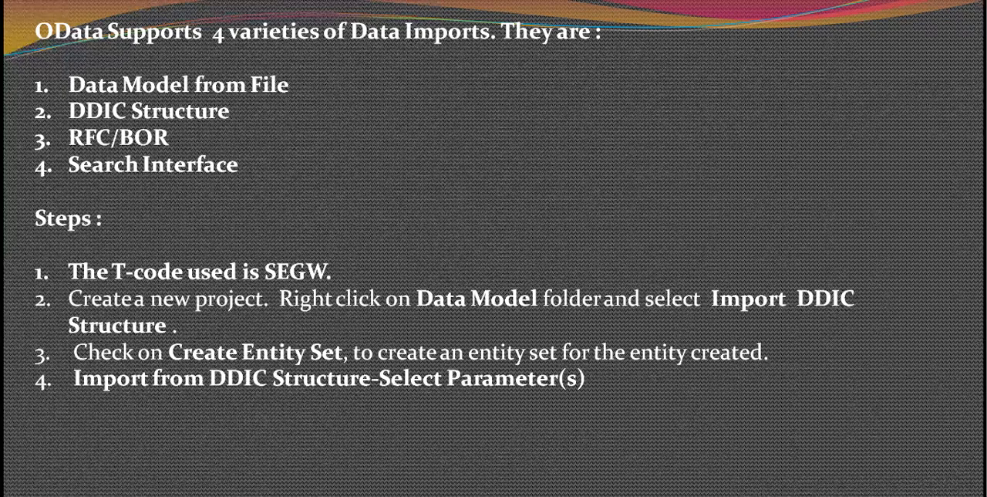
Step: Return from the OData import steps slide to the service builder showing employeeSet
key("alt+tab")
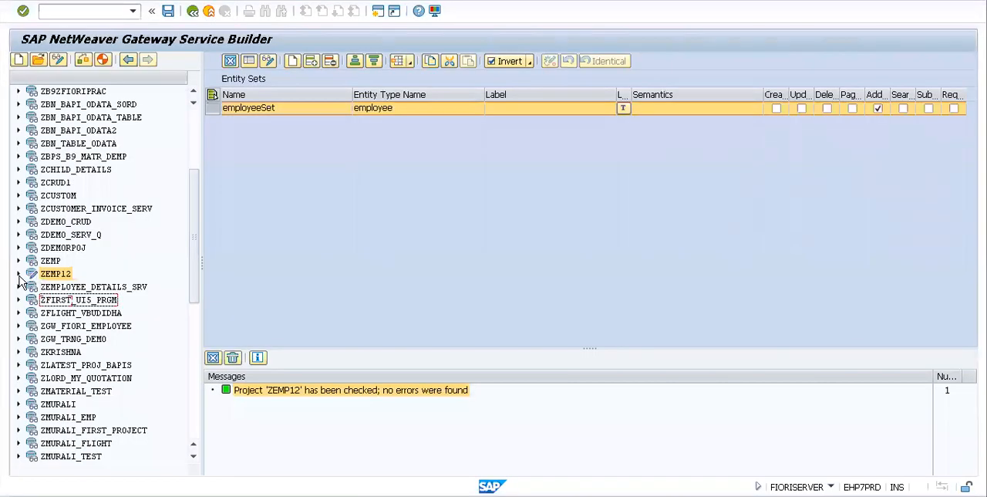
left_click(19, 274)
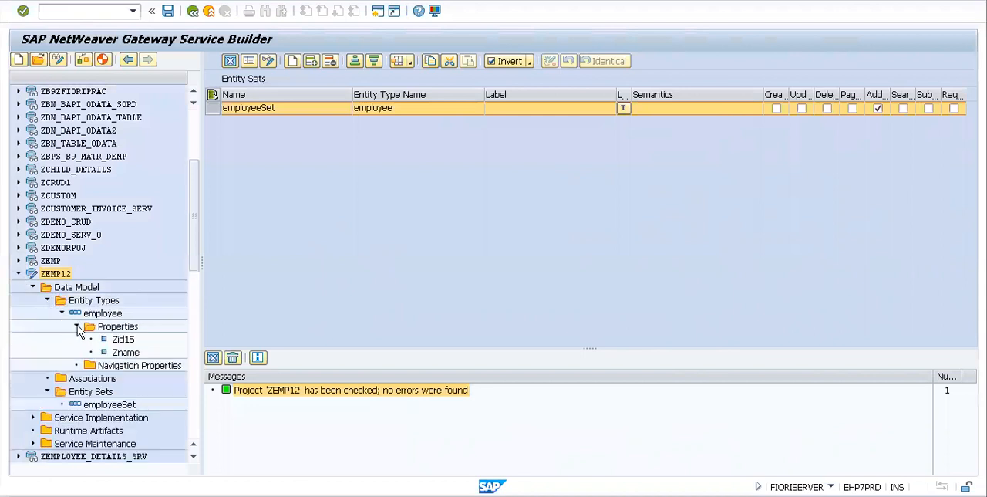
left_click(101, 314)
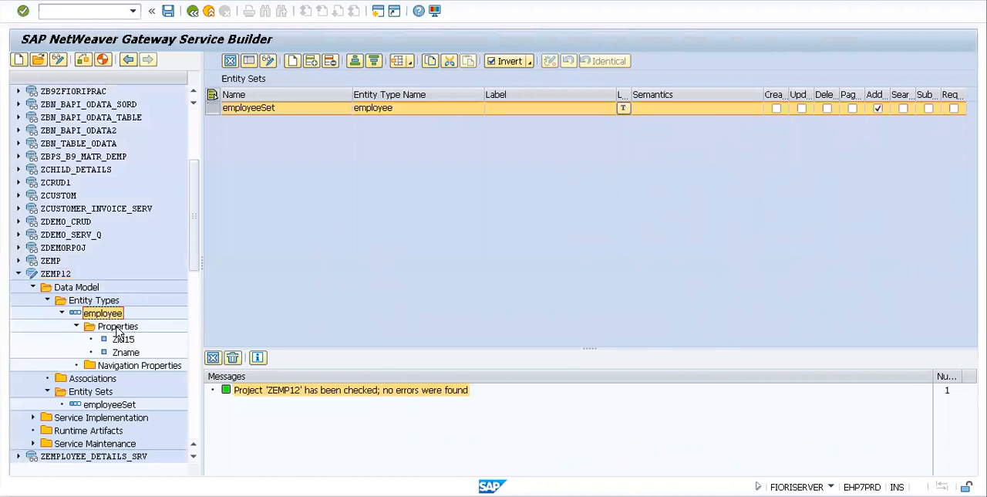
left_click(117, 326)
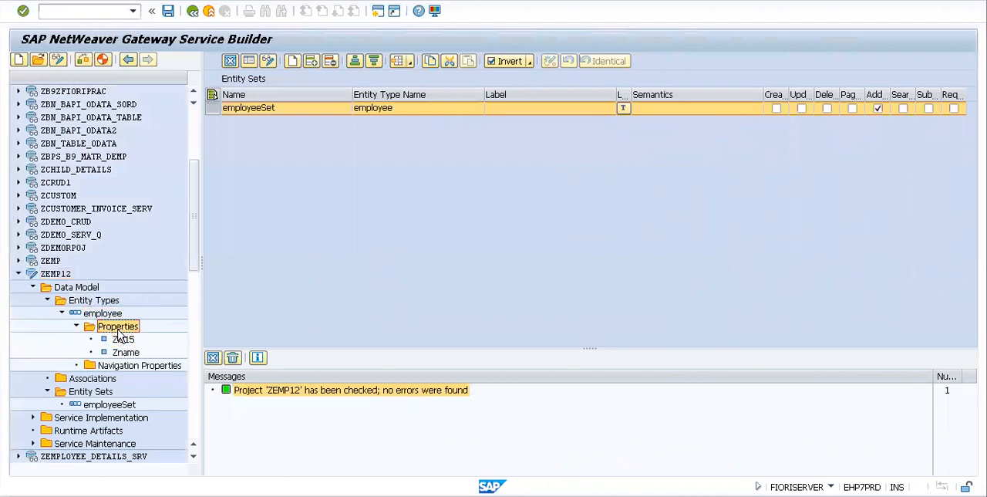
left_click(76, 326)
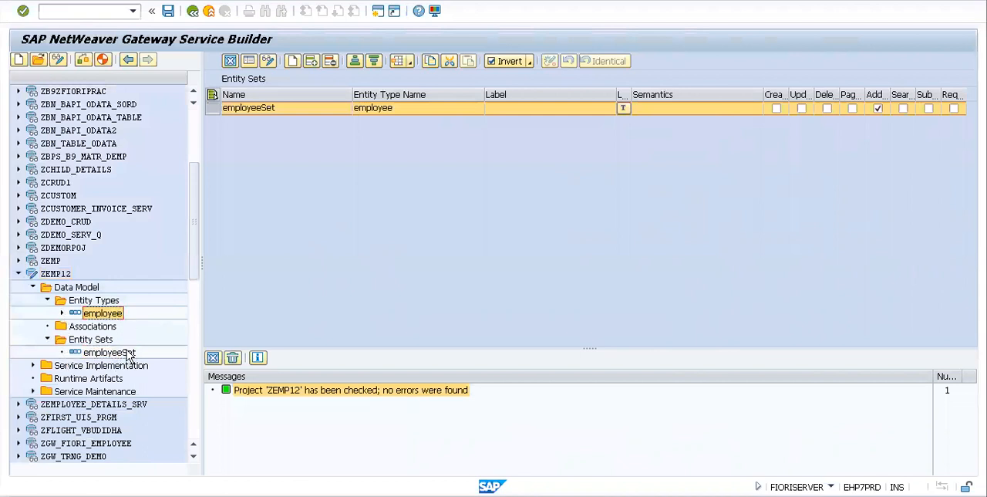
left_click(108, 351)
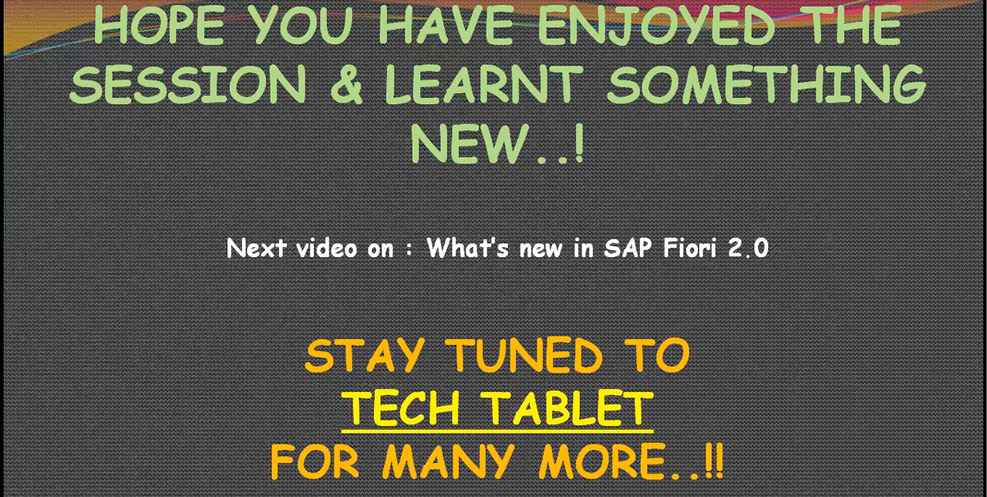
mouse_move(836, 309)
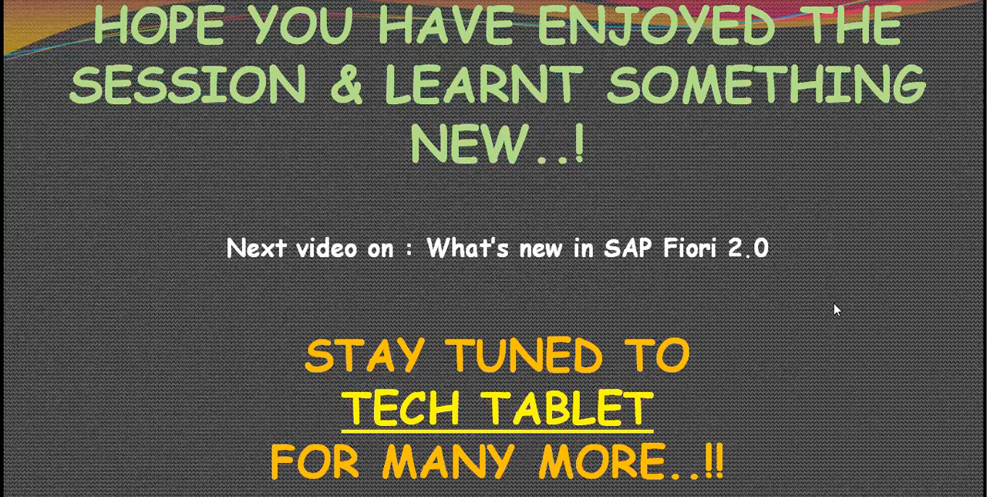